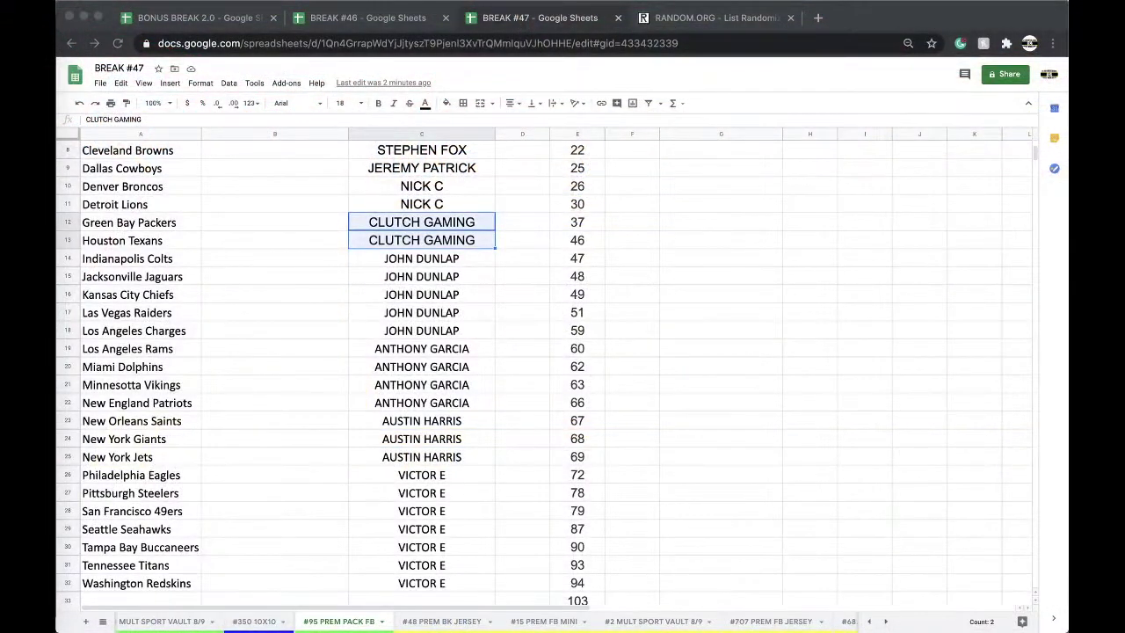
Scroll through the #95 PREM PACK FB sheet to review the spot numbers in column E.
{"action": "scroll", "scroll_direction": "up", "scroll_amount": 3}
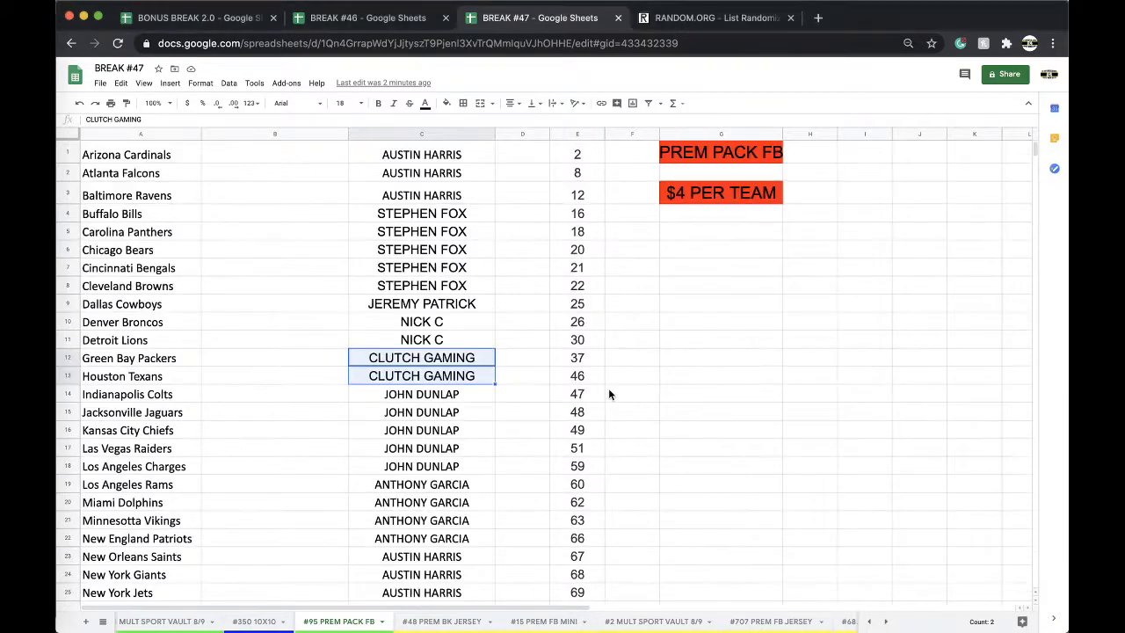
{"action": "scroll", "scroll_direction": "down", "scroll_amount": 3}
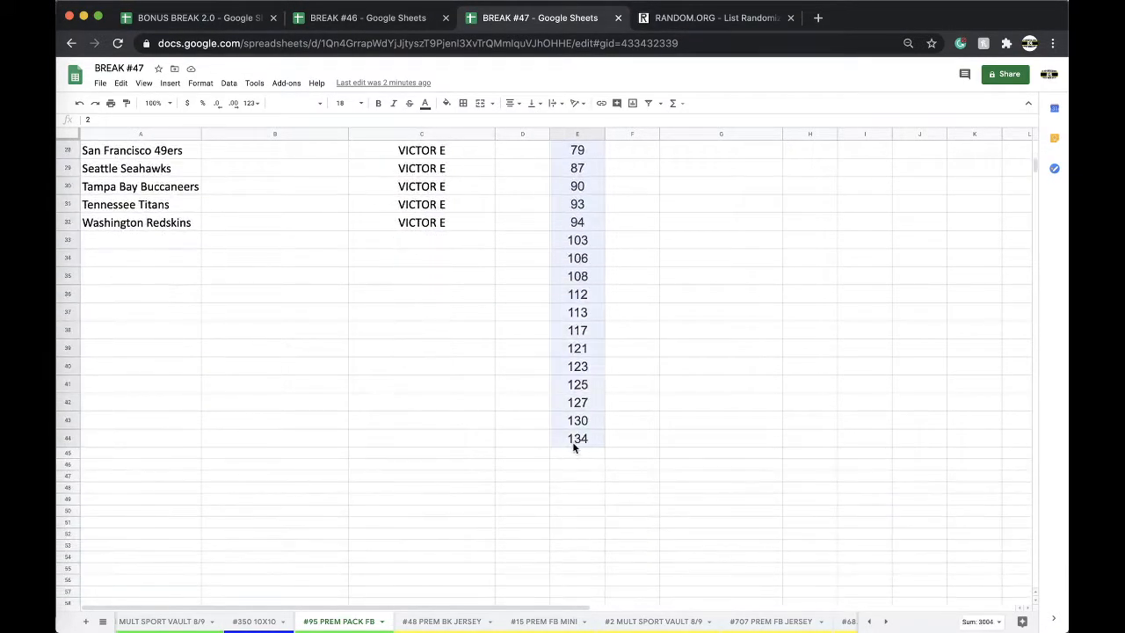
Shuffle the 44 spot numbers on RANDOM.ORG four times, then return to the BREAK #47 sheet.
{"action": "left_click", "coordinate": [714, 18]}
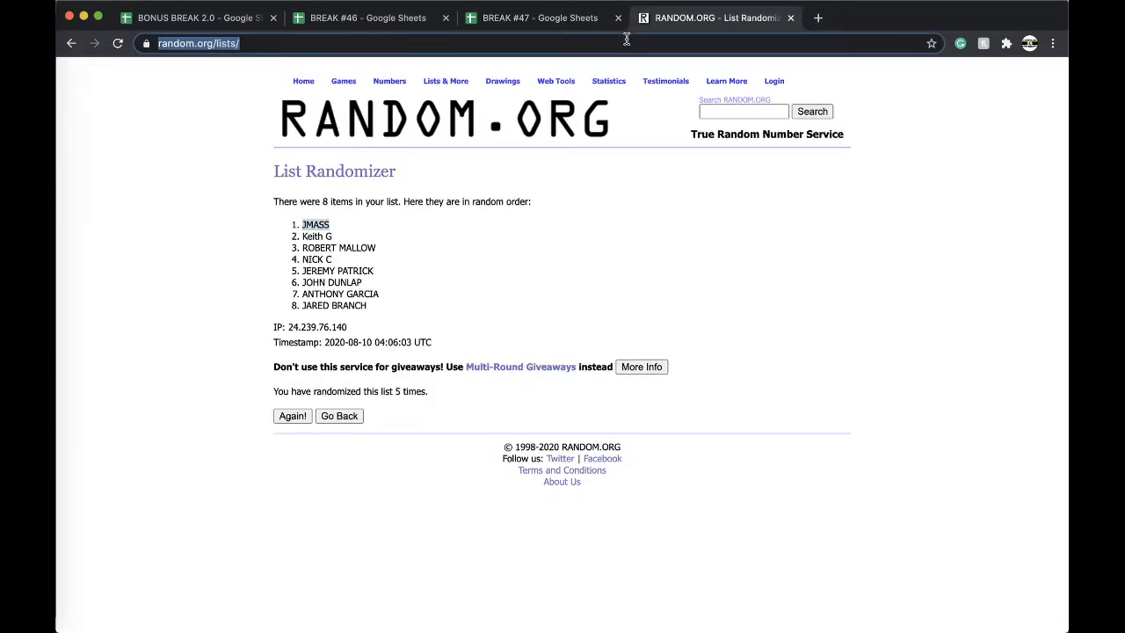
{"action": "left_click", "coordinate": [339, 416]}
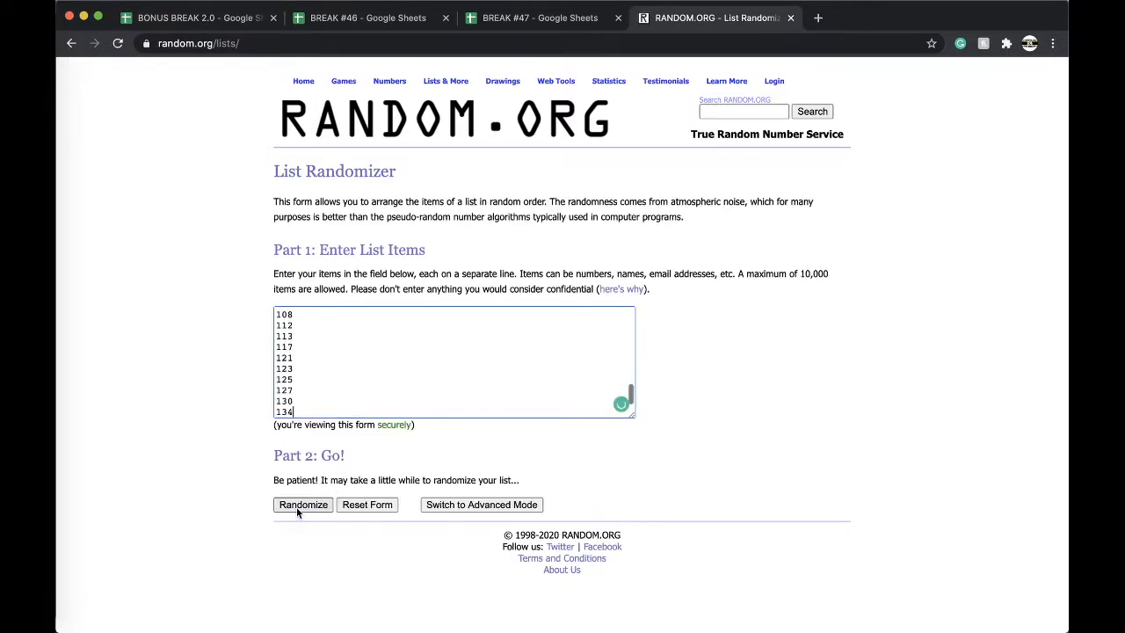
{"action": "left_click", "coordinate": [302, 505]}
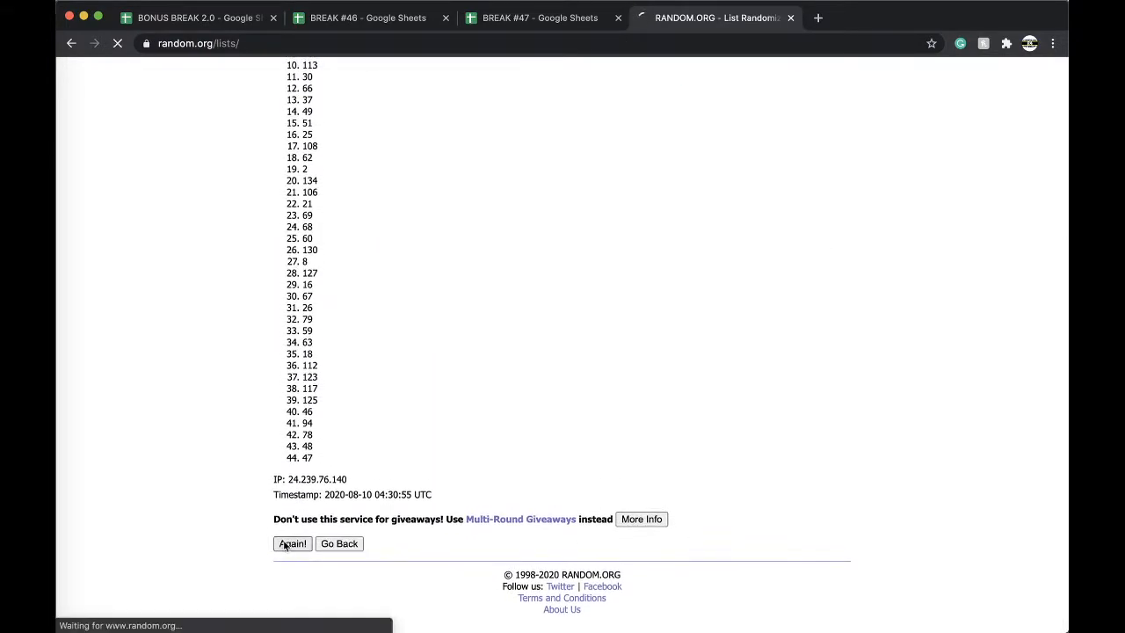
{"action": "left_click", "coordinate": [292, 543]}
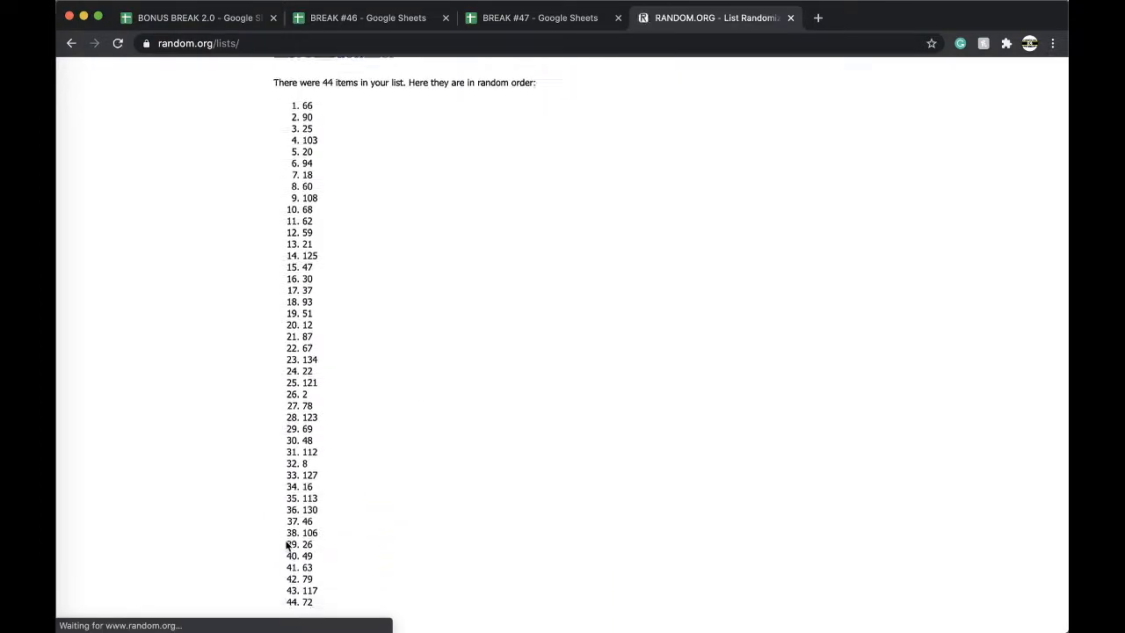
{"action": "left_click", "coordinate": [291, 542]}
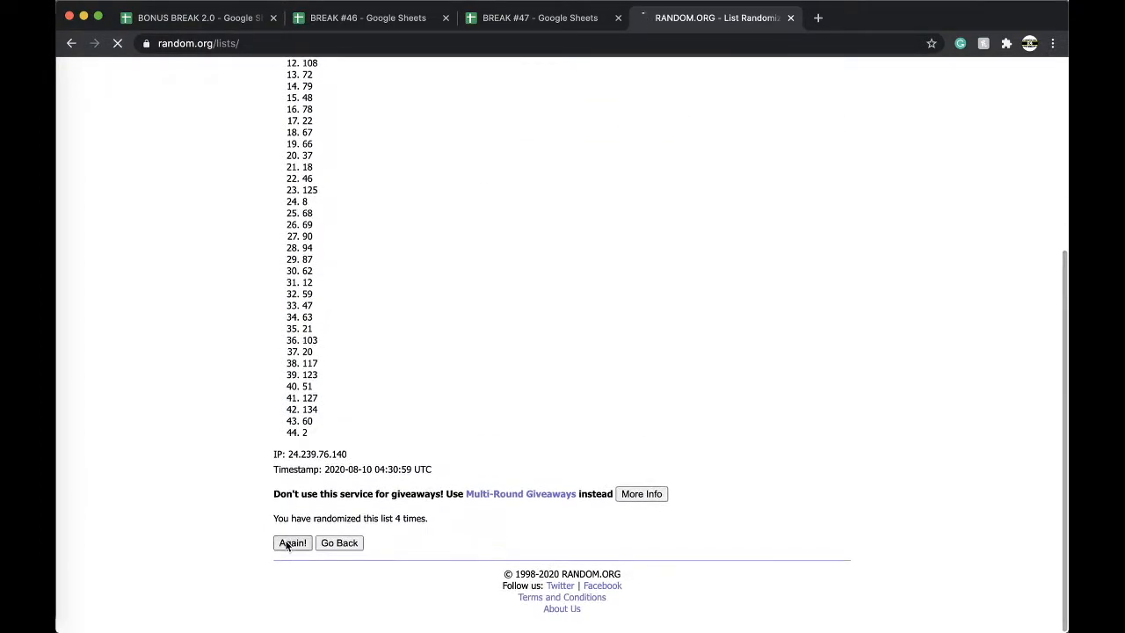
{"action": "left_click", "coordinate": [540, 17]}
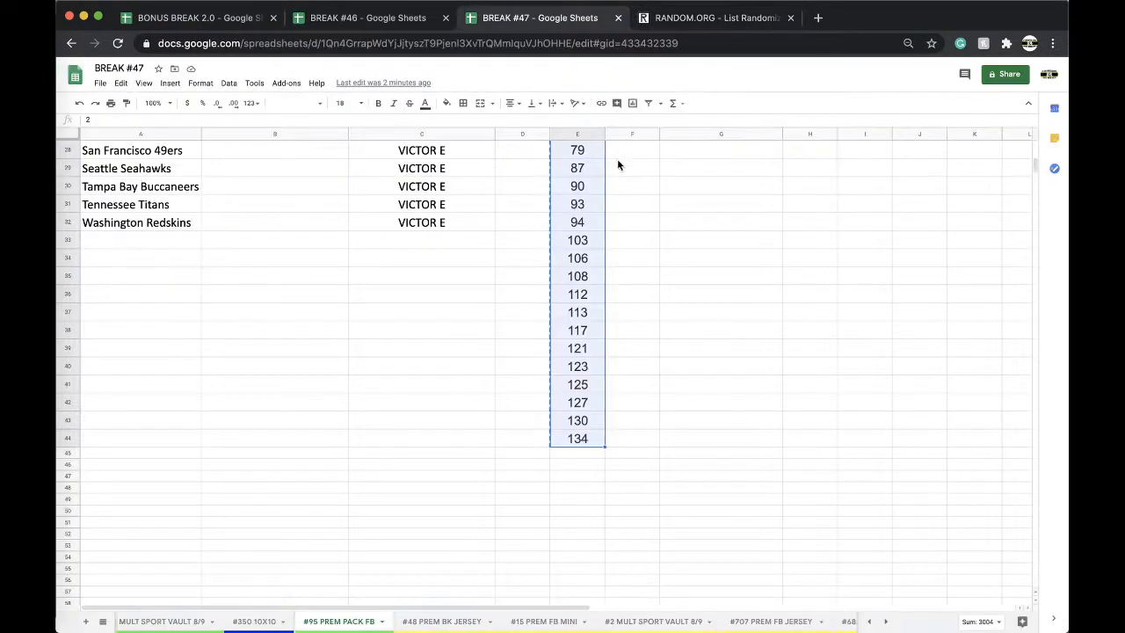
Duplicate the #95 PREM PACK FB sheet and begin renaming the copy to #96 PREM PACK FB.
{"action": "scroll", "scroll_direction": "up", "scroll_amount": 3}
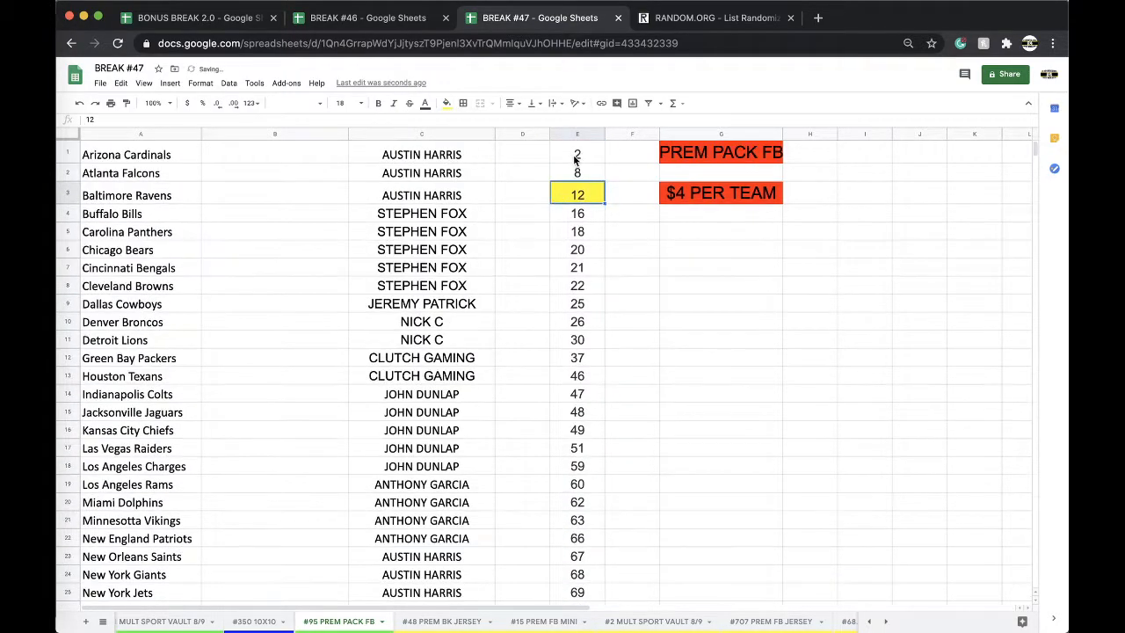
{"action": "scroll", "scroll_direction": "down", "scroll_amount": 3}
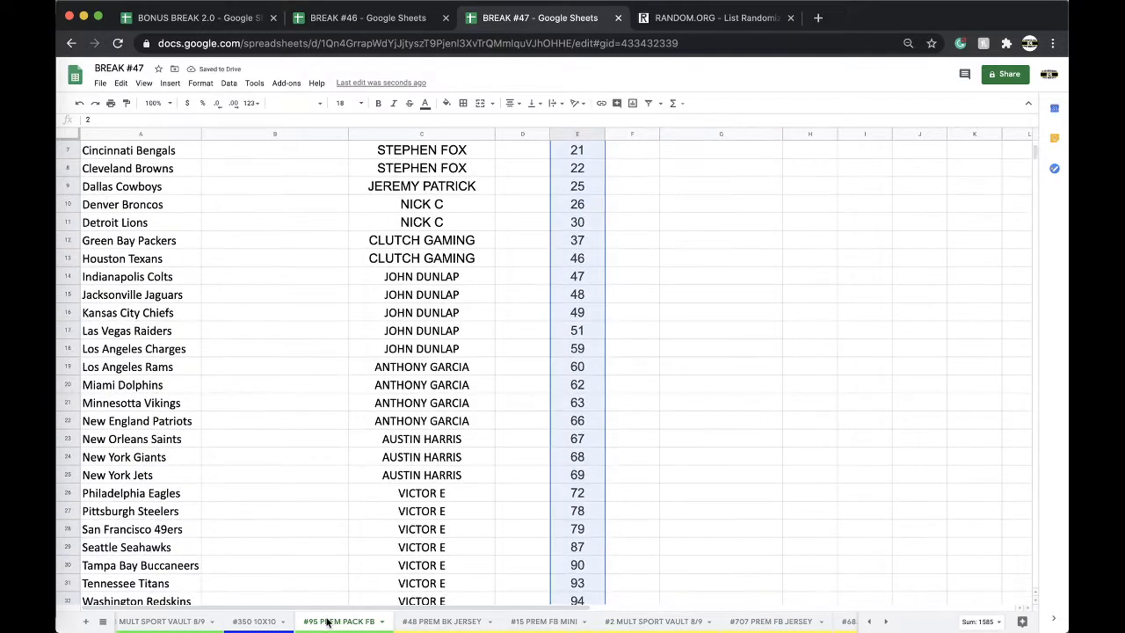
{"action": "right_click", "coordinate": [341, 621]}
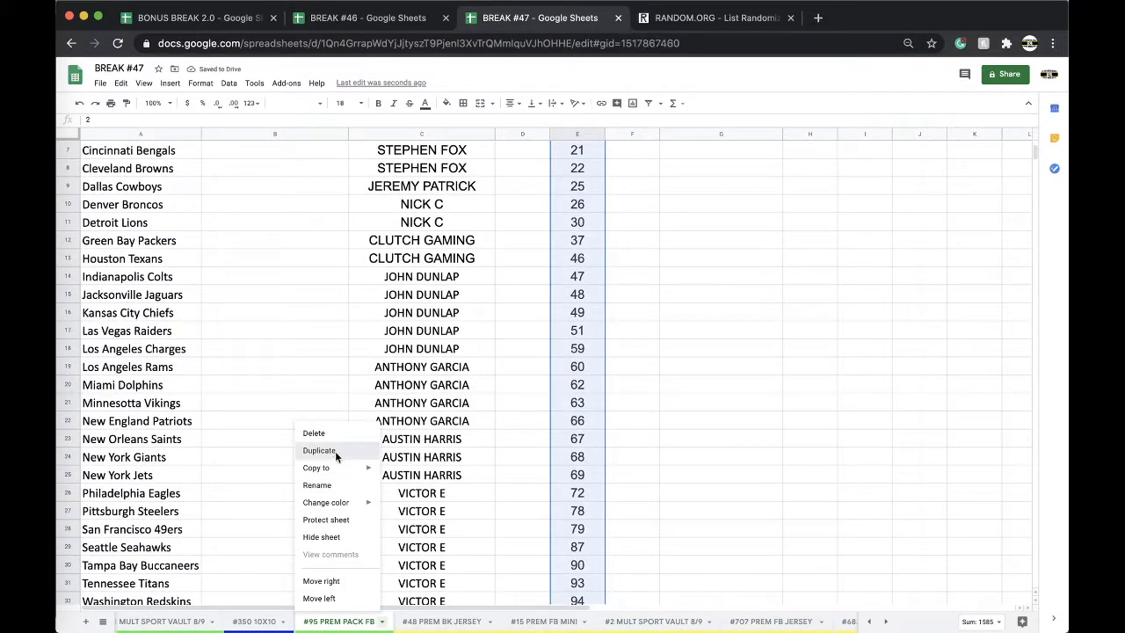
{"action": "left_click", "coordinate": [319, 450]}
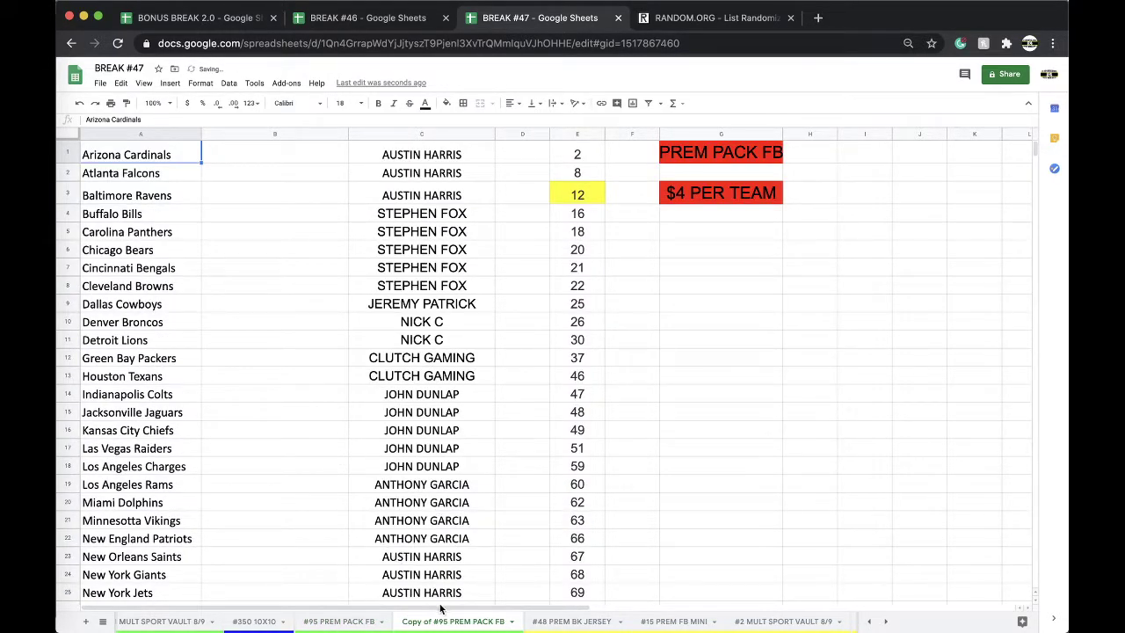
{"action": "left_click", "coordinate": [457, 621]}
{"action": "type", "text": "6"}
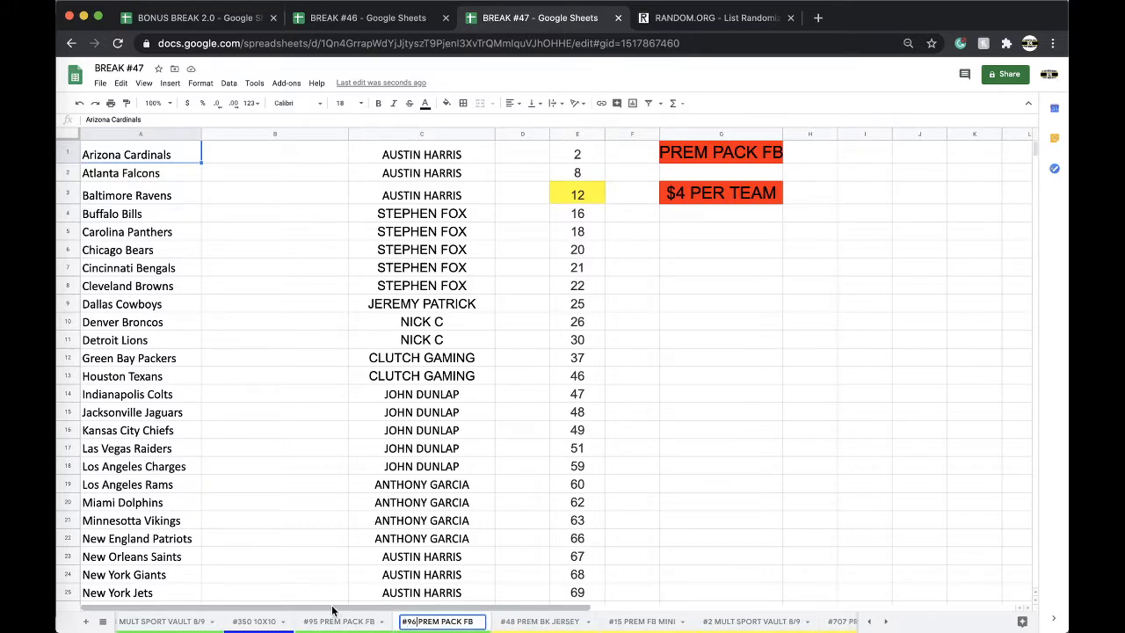
{"action": "right_click", "coordinate": [441, 621]}
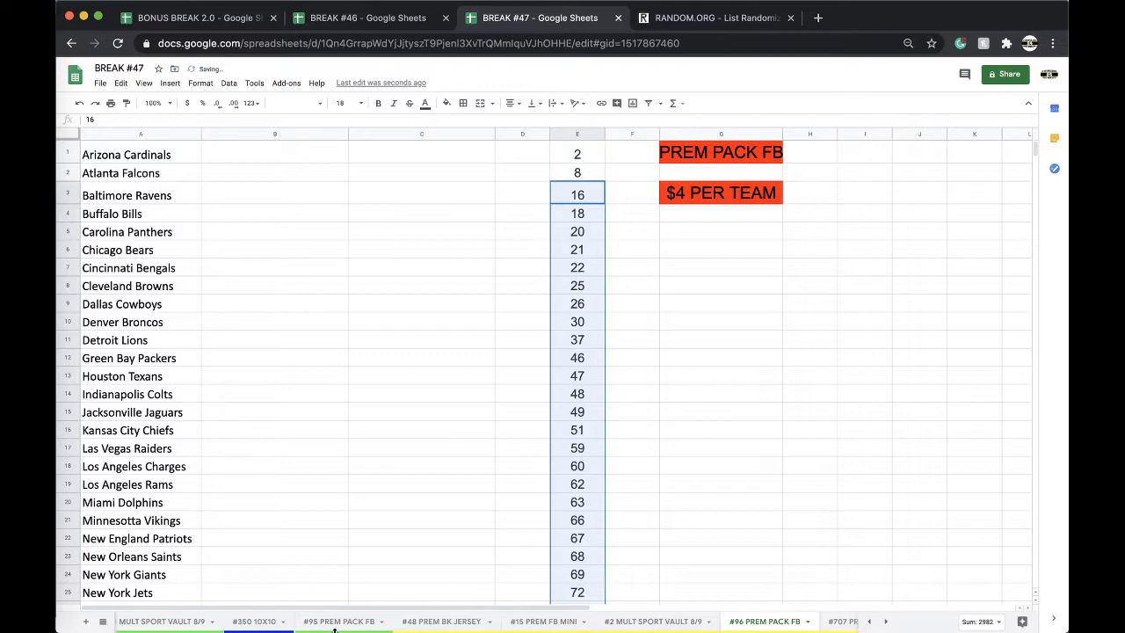
Cut spots 103–134 in column E of #95, check the #96 sheet, and paste them back.
{"action": "left_click", "coordinate": [339, 622]}
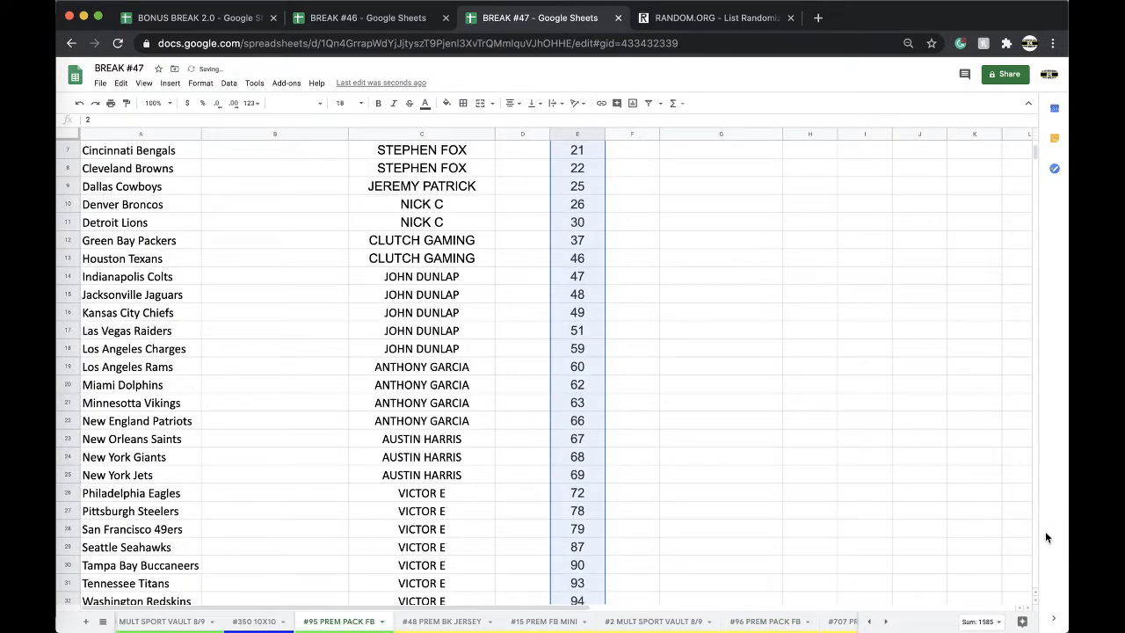
{"action": "left_click", "coordinate": [632, 510]}
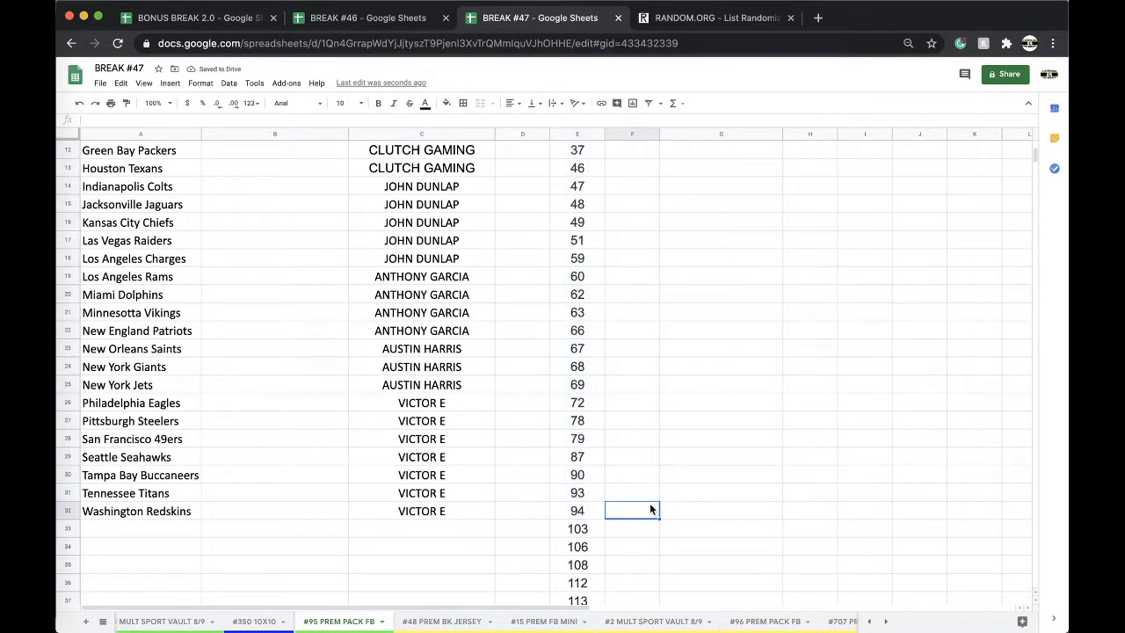
{"action": "left_click", "coordinate": [577, 492]}
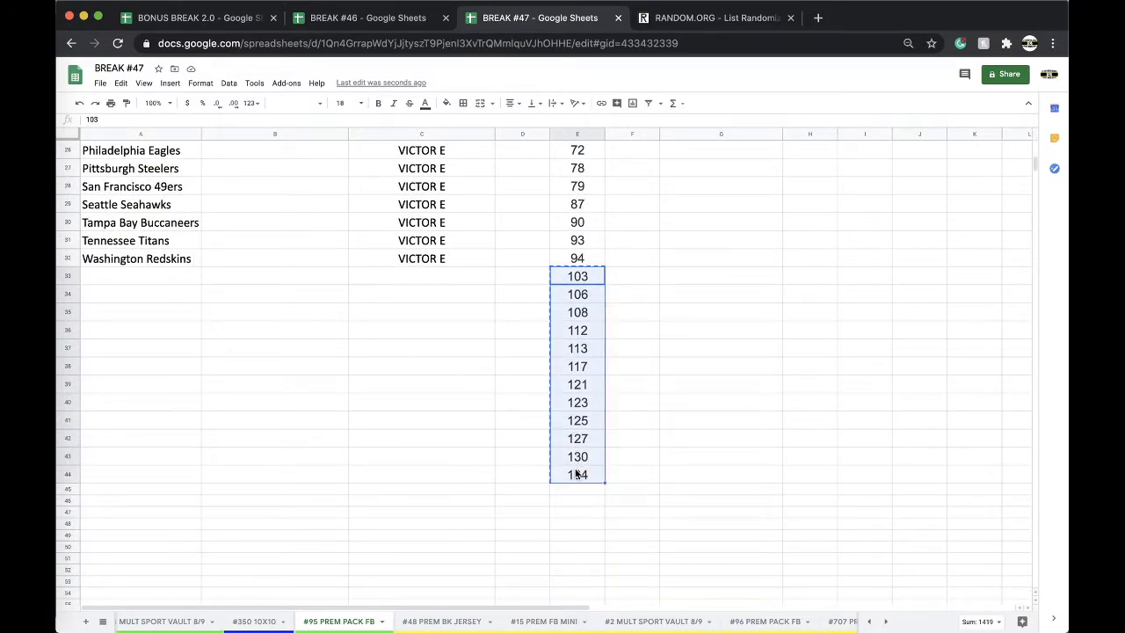
{"action": "left_click", "coordinate": [577, 272]}
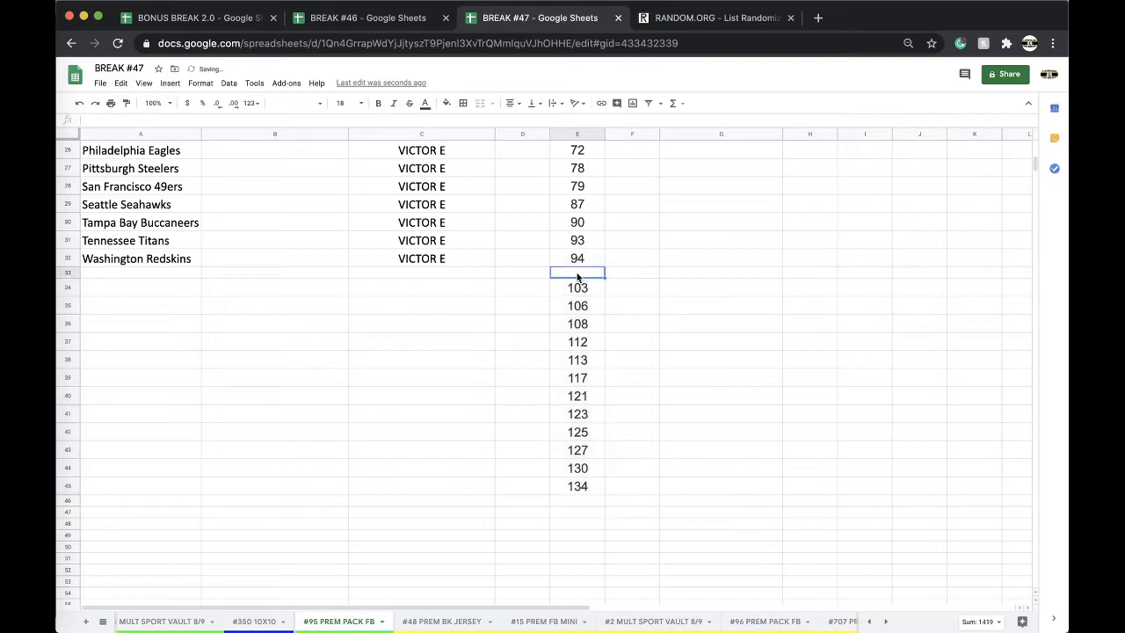
{"action": "left_click", "coordinate": [632, 347]}
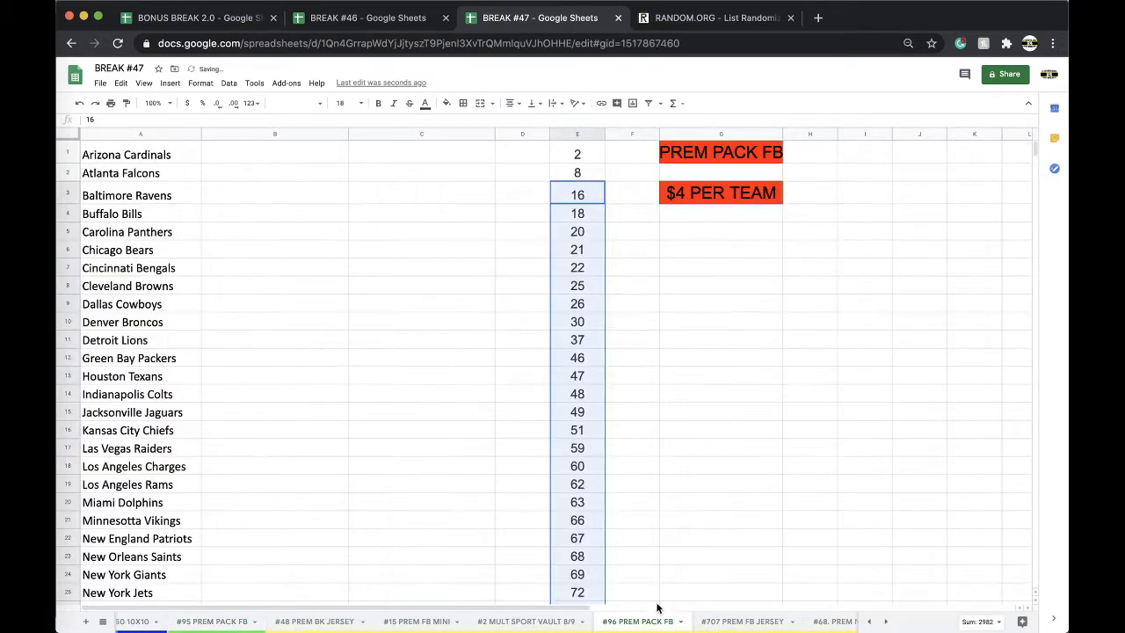
{"action": "mouse_move", "coordinate": [597, 437]}
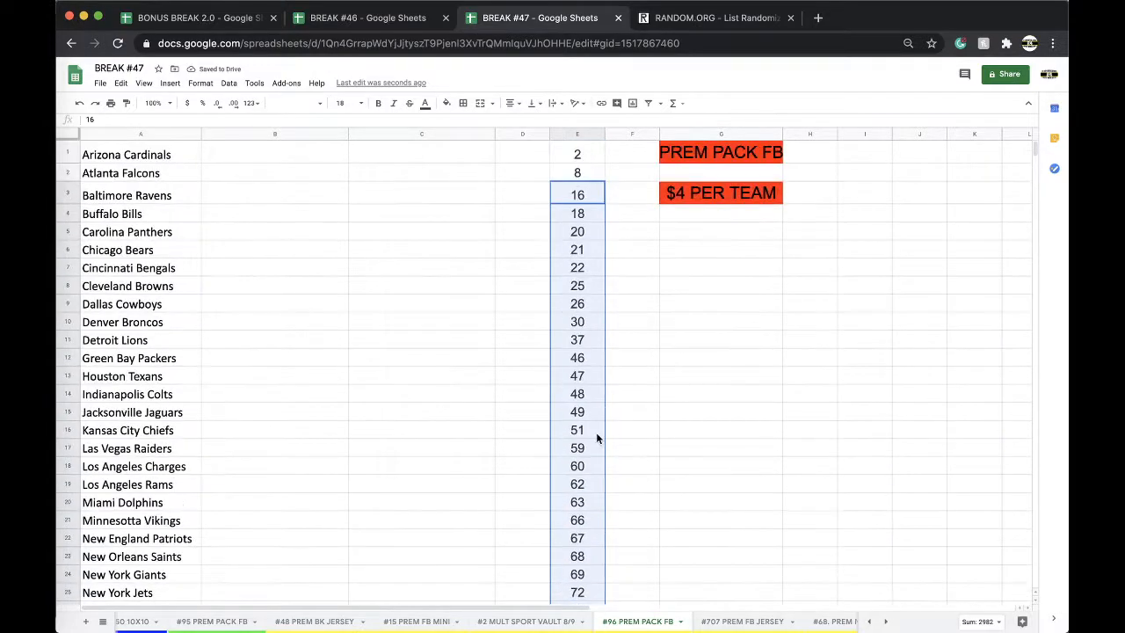
{"action": "scroll", "scroll_direction": "down", "scroll_amount": 3}
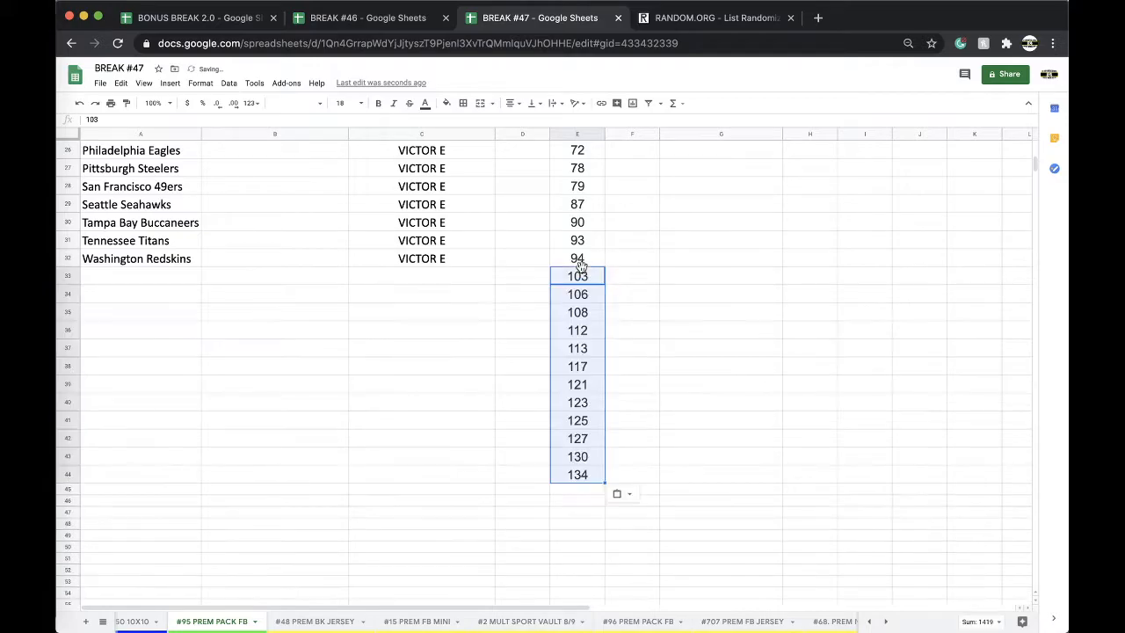
{"action": "scroll", "scroll_direction": "up", "scroll_amount": 3}
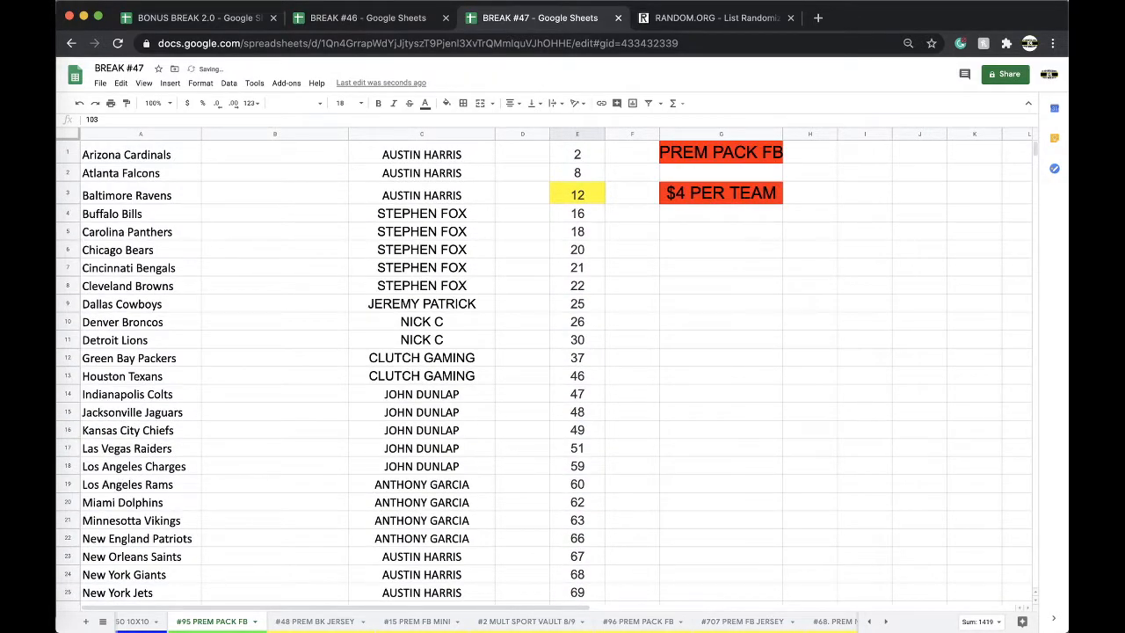
{"action": "mouse_move", "coordinate": [587, 258]}
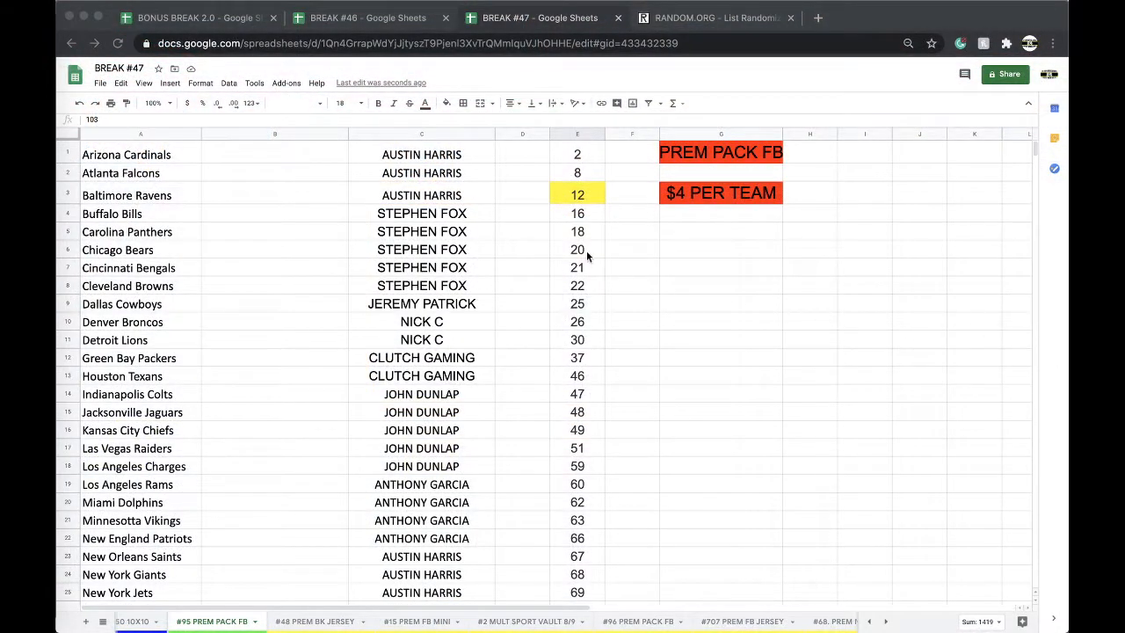
{"action": "mouse_move", "coordinate": [464, 230]}
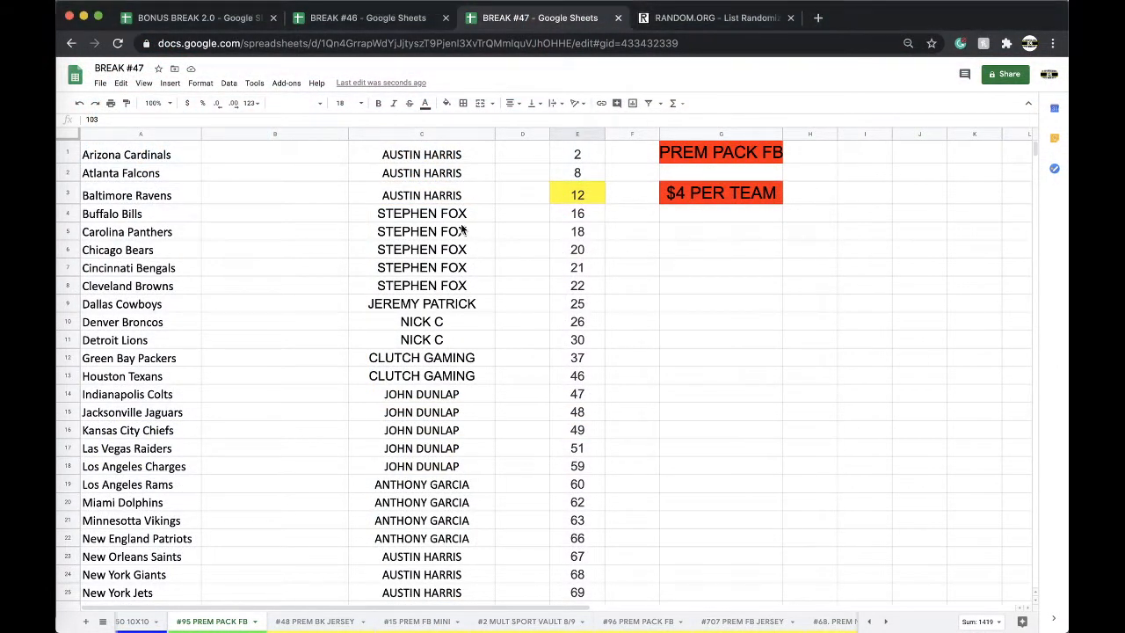
Copy the 32 buyer names from column C and bring up RANDOM.ORG's List Randomizer.
{"action": "scroll", "scroll_direction": "down", "scroll_amount": 3}
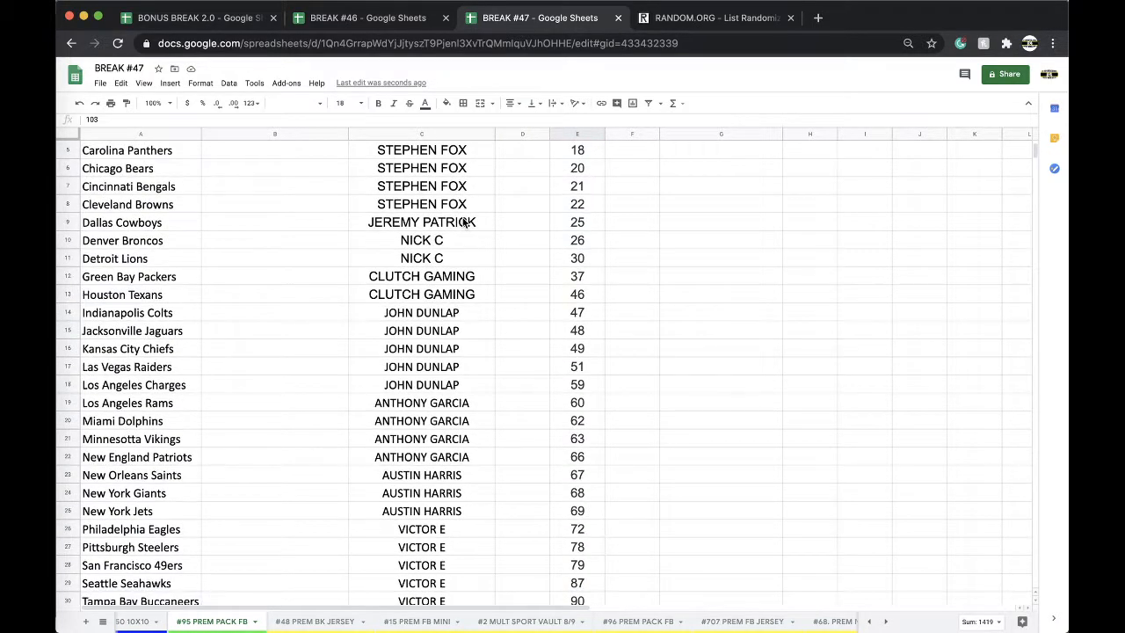
{"action": "scroll", "scroll_direction": "down", "scroll_amount": 3}
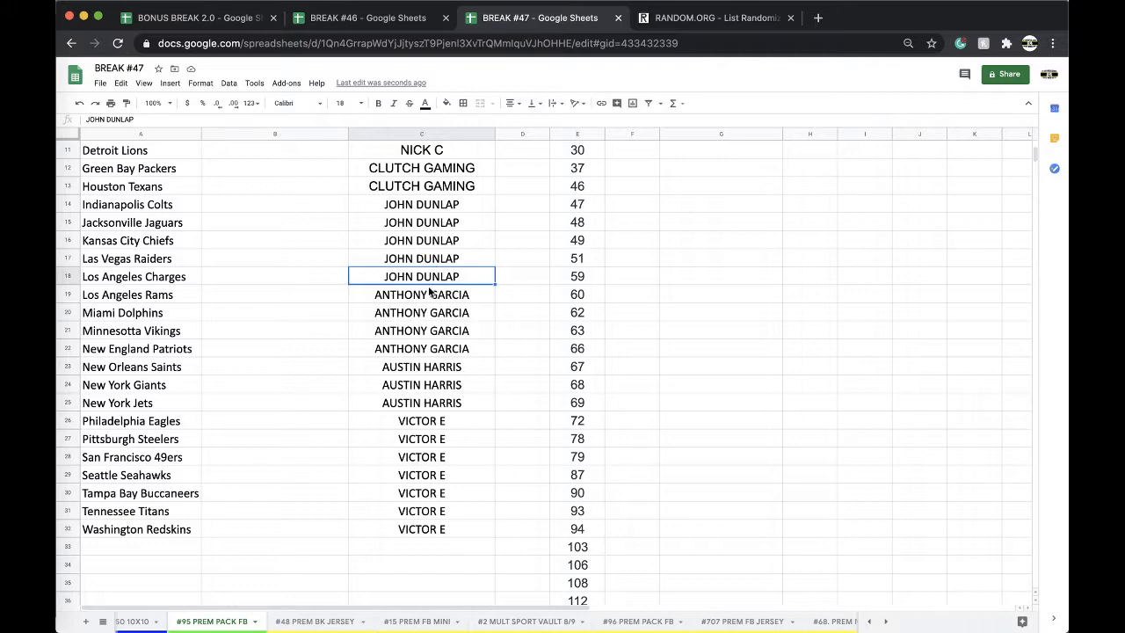
{"action": "left_click", "coordinate": [421, 528]}
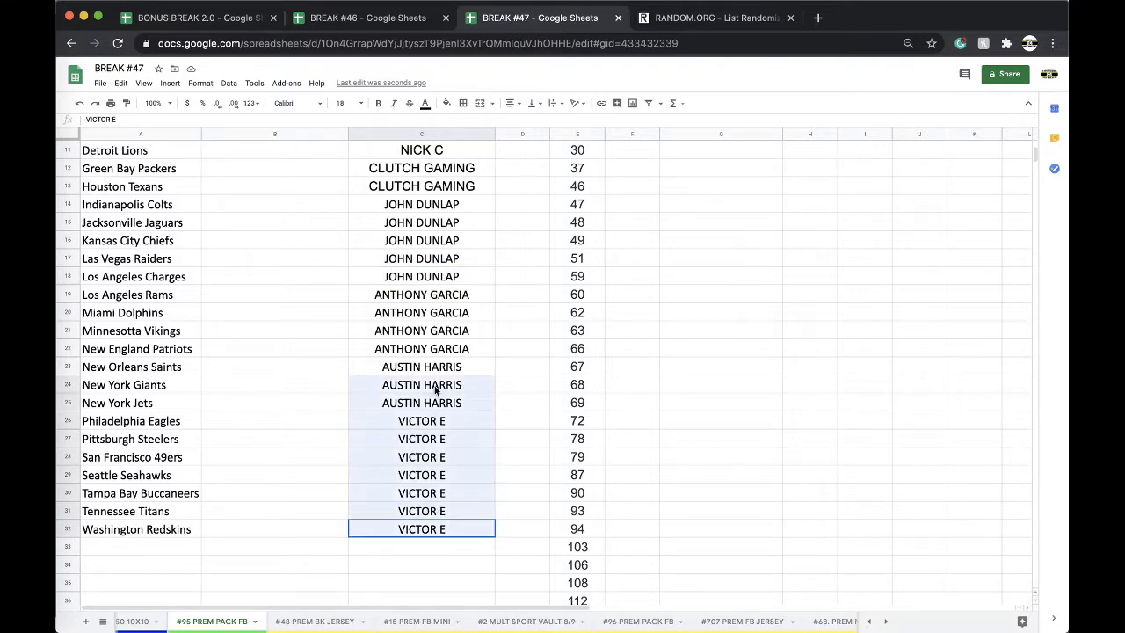
{"action": "scroll", "scroll_direction": "up", "scroll_amount": 3}
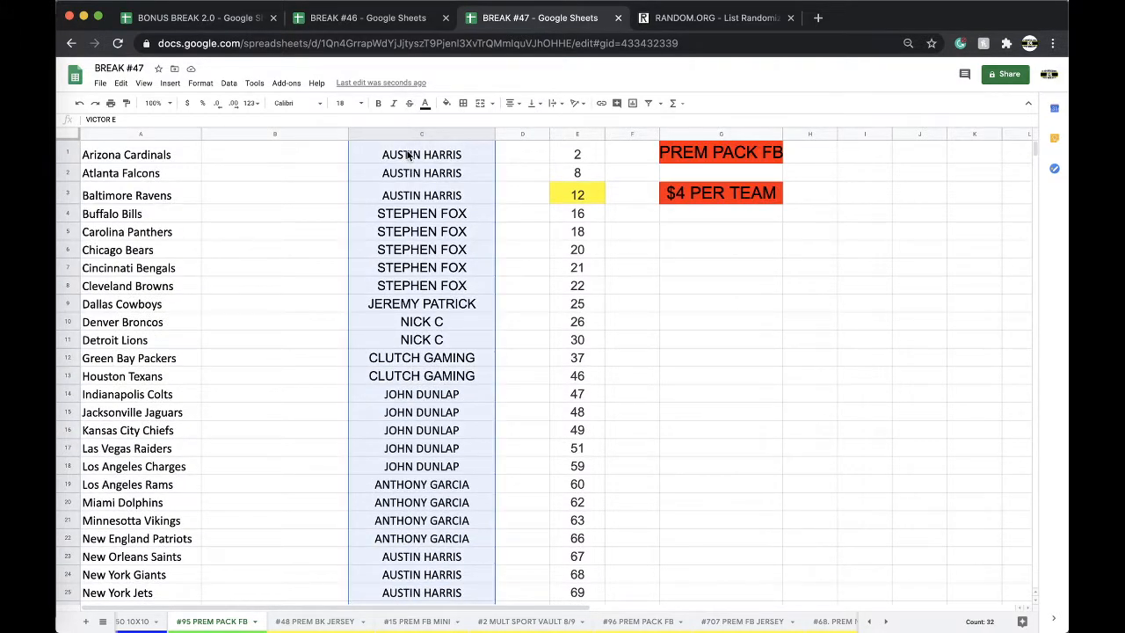
{"action": "left_click", "coordinate": [712, 17]}
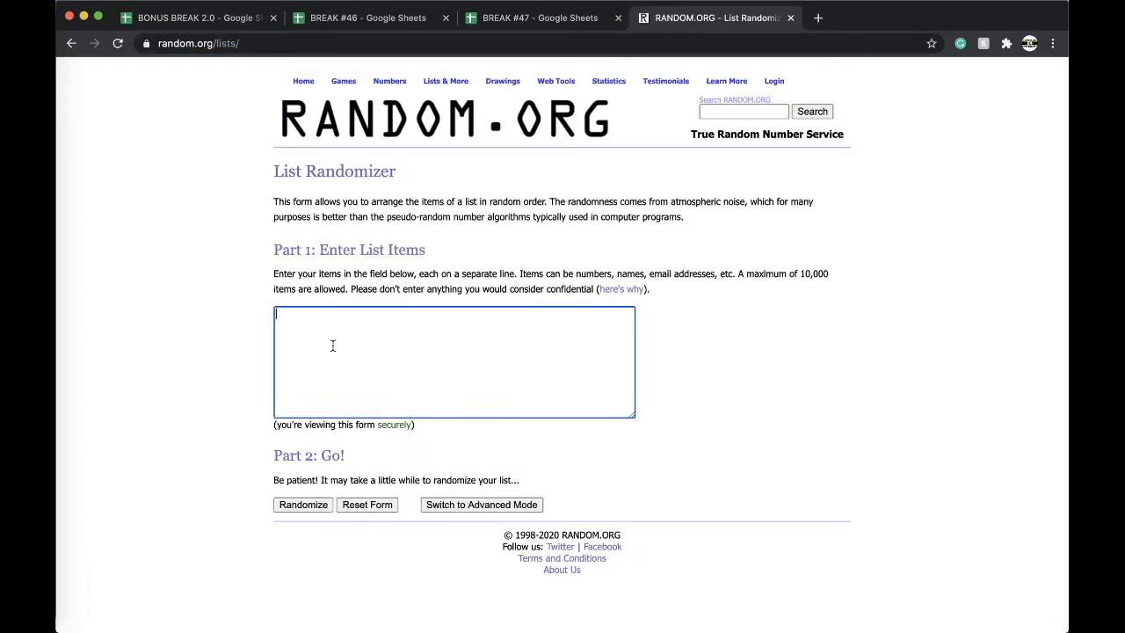
Shuffle the 32 buyer names on RANDOM.ORG five times and return to the break spreadsheet.
{"action": "left_click", "coordinate": [303, 504]}
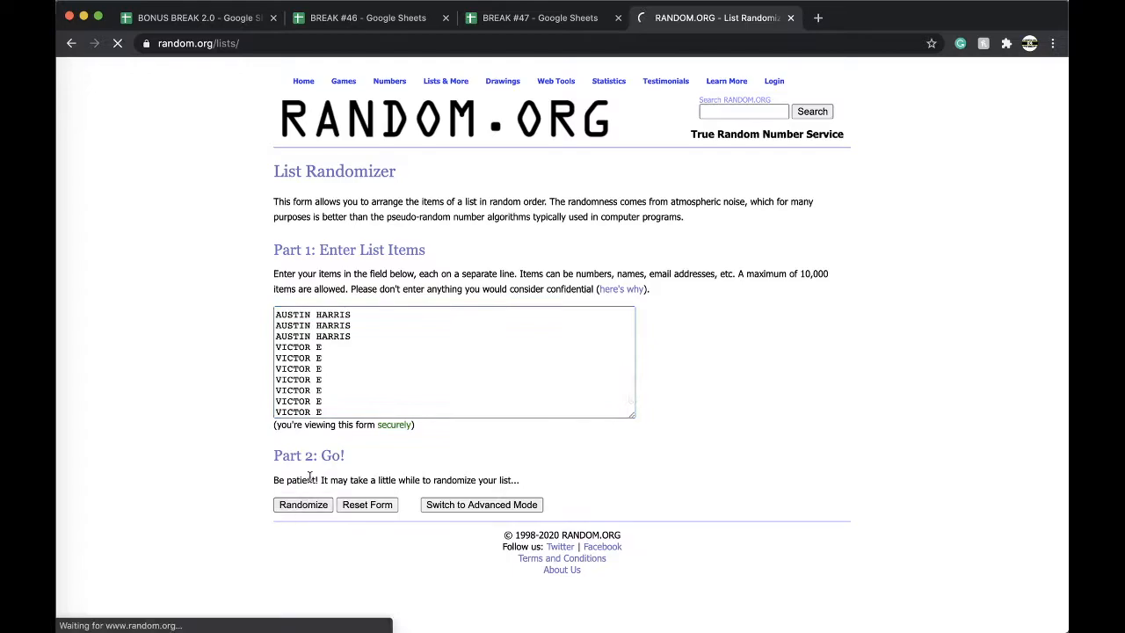
{"action": "left_click", "coordinate": [303, 505]}
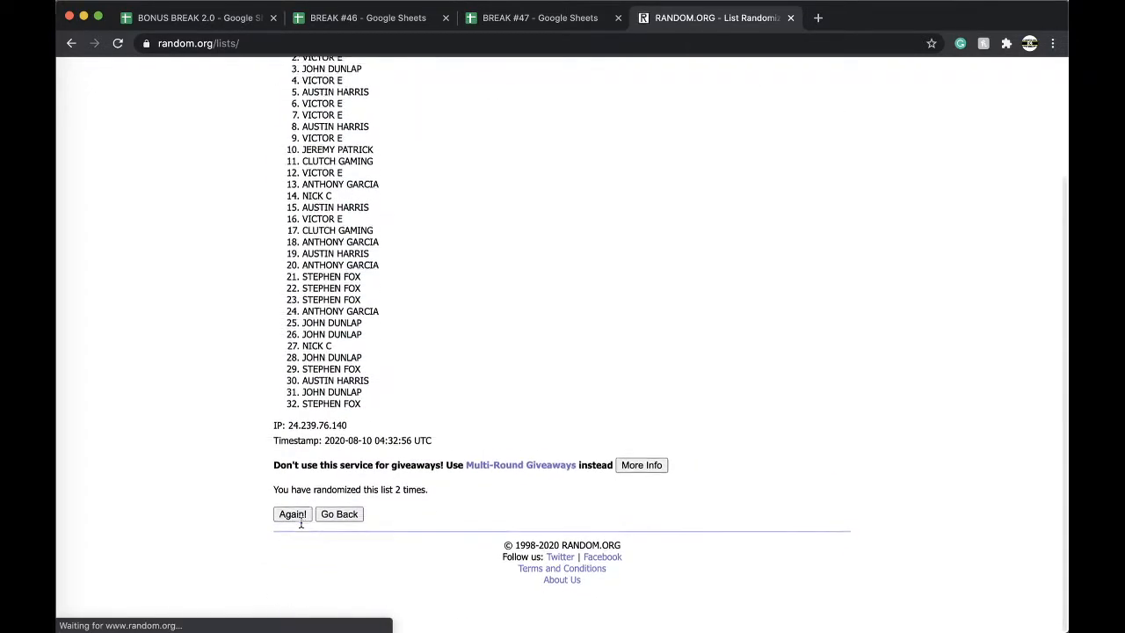
{"action": "left_click", "coordinate": [292, 514]}
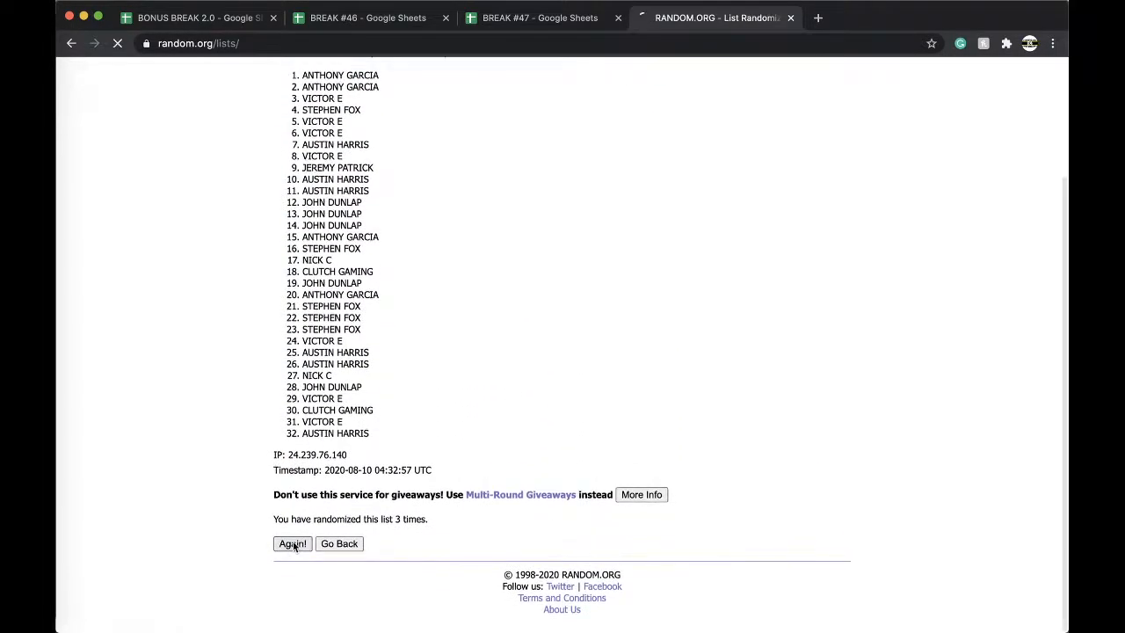
{"action": "left_click", "coordinate": [291, 543]}
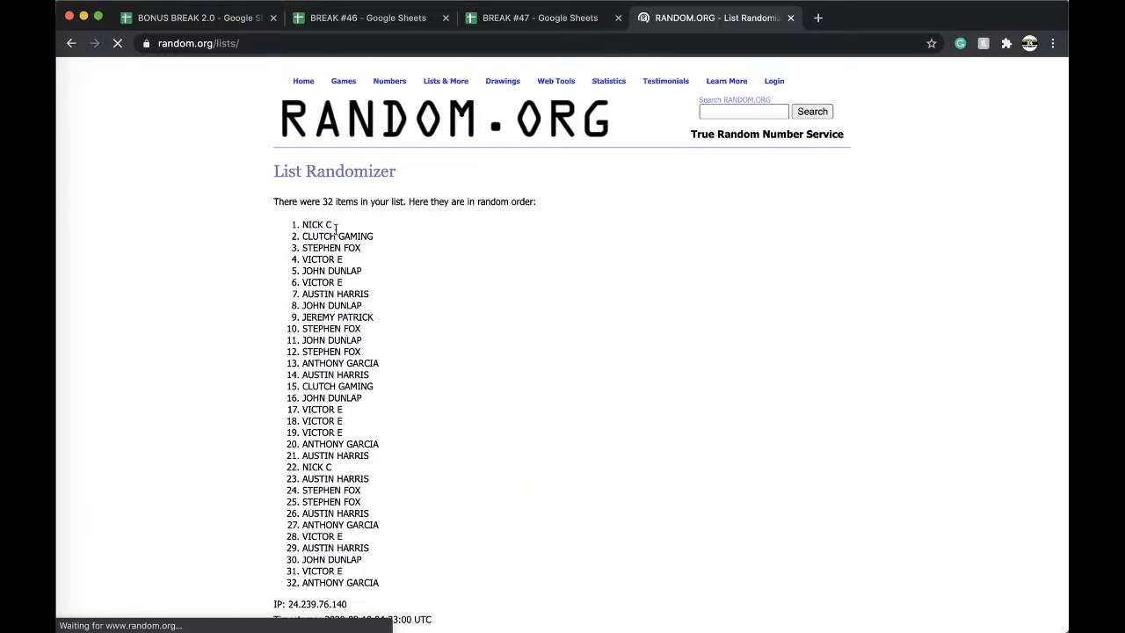
{"action": "scroll", "scroll_direction": "down", "scroll_amount": 3}
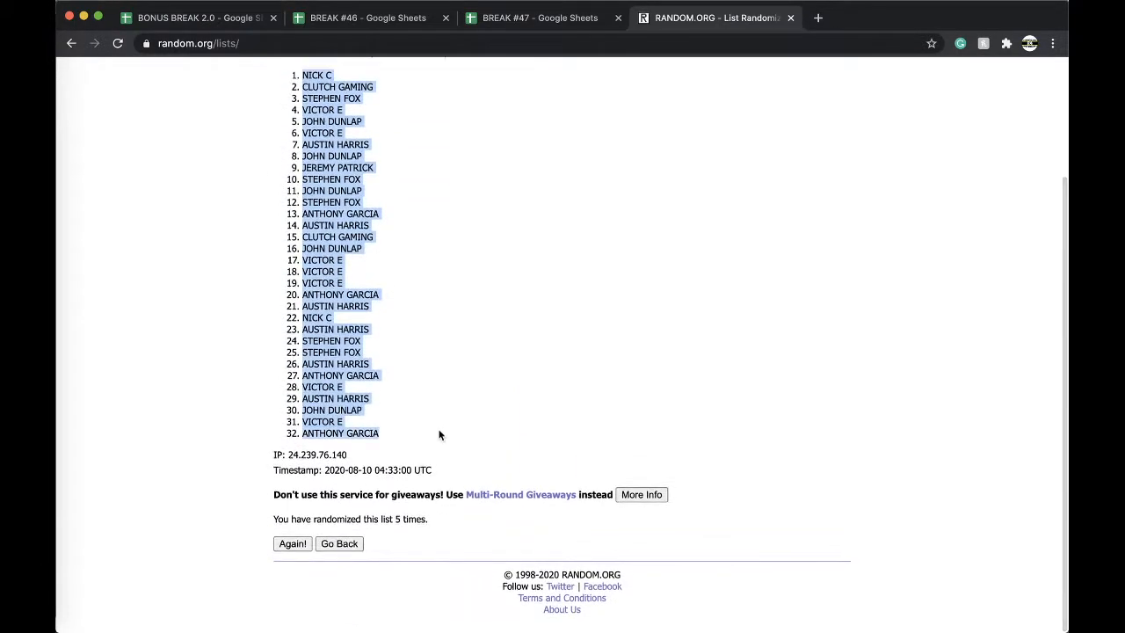
{"action": "left_click", "coordinate": [541, 18]}
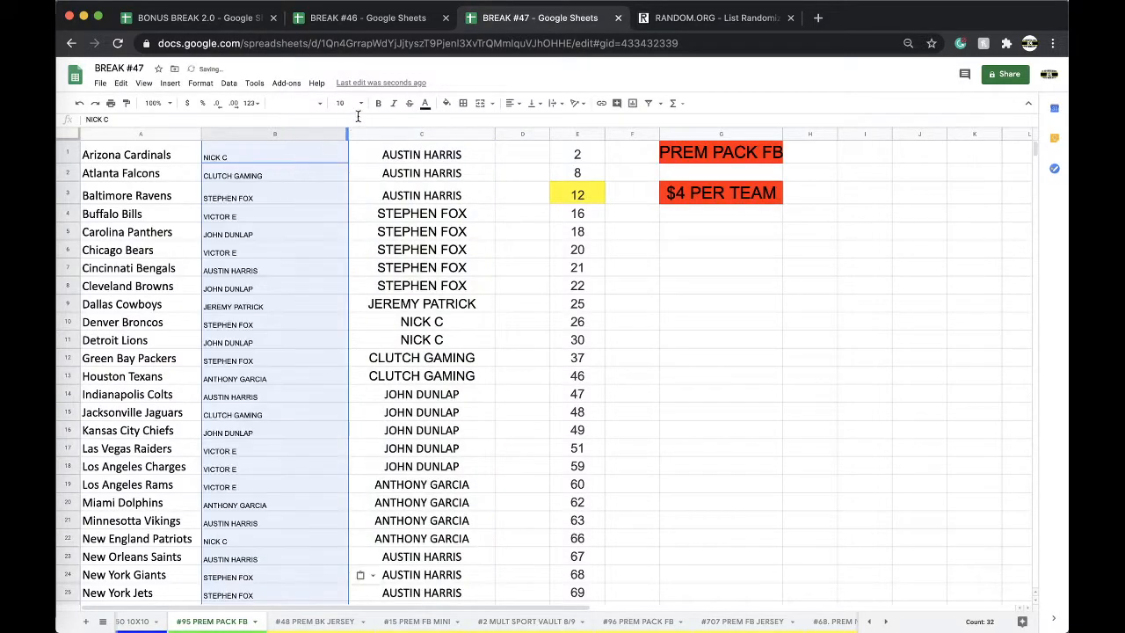
Sort the #95 PREM PACK FB sheet A→Z by the shuffled buyer names in column B.
{"action": "left_click", "coordinate": [229, 83]}
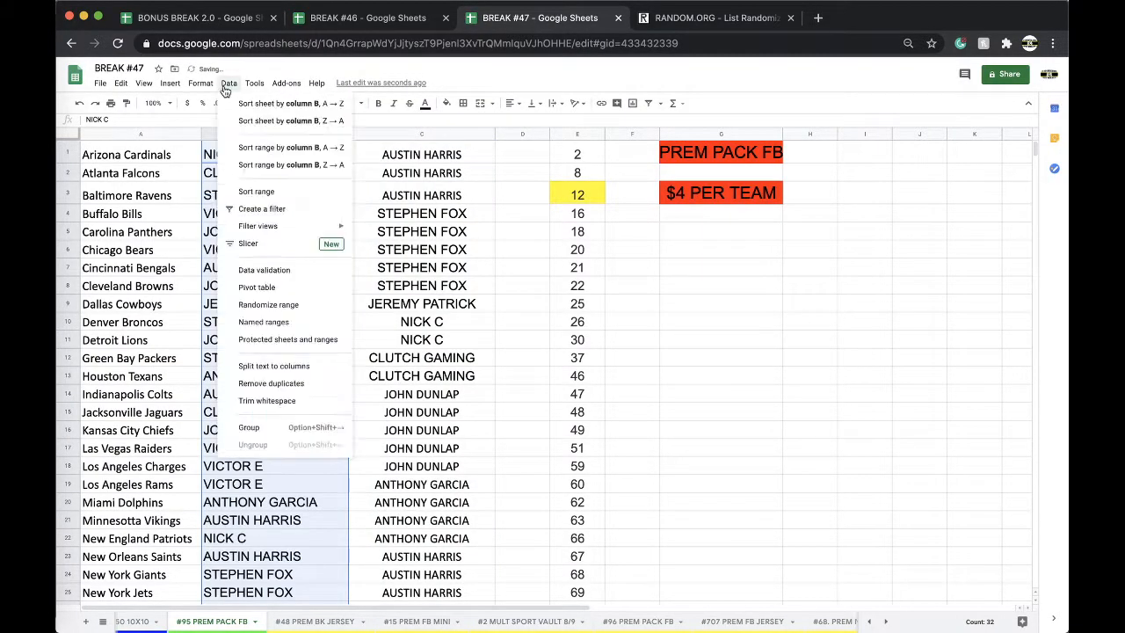
{"action": "left_click", "coordinate": [276, 102]}
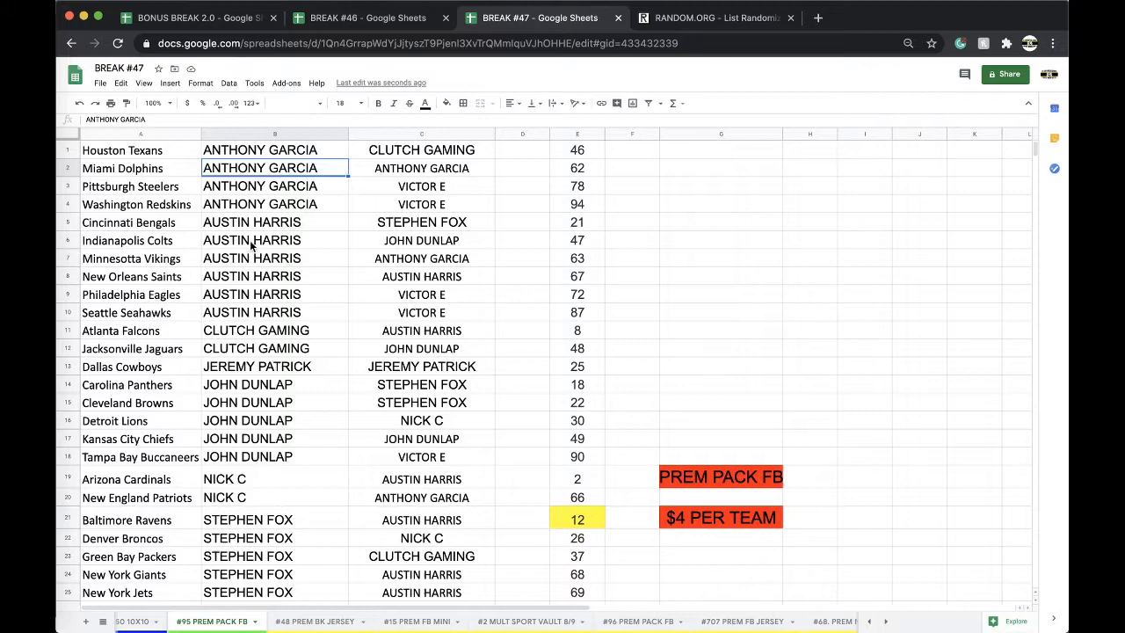
{"action": "scroll", "scroll_direction": "down", "scroll_amount": 3}
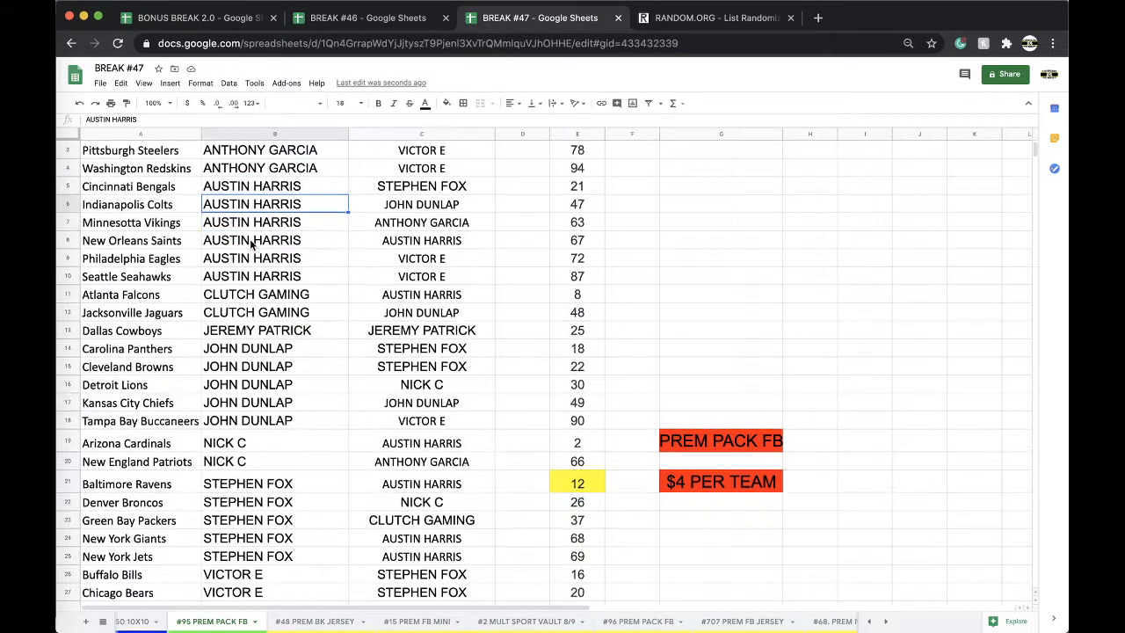
{"action": "scroll", "scroll_direction": "down", "scroll_amount": 3}
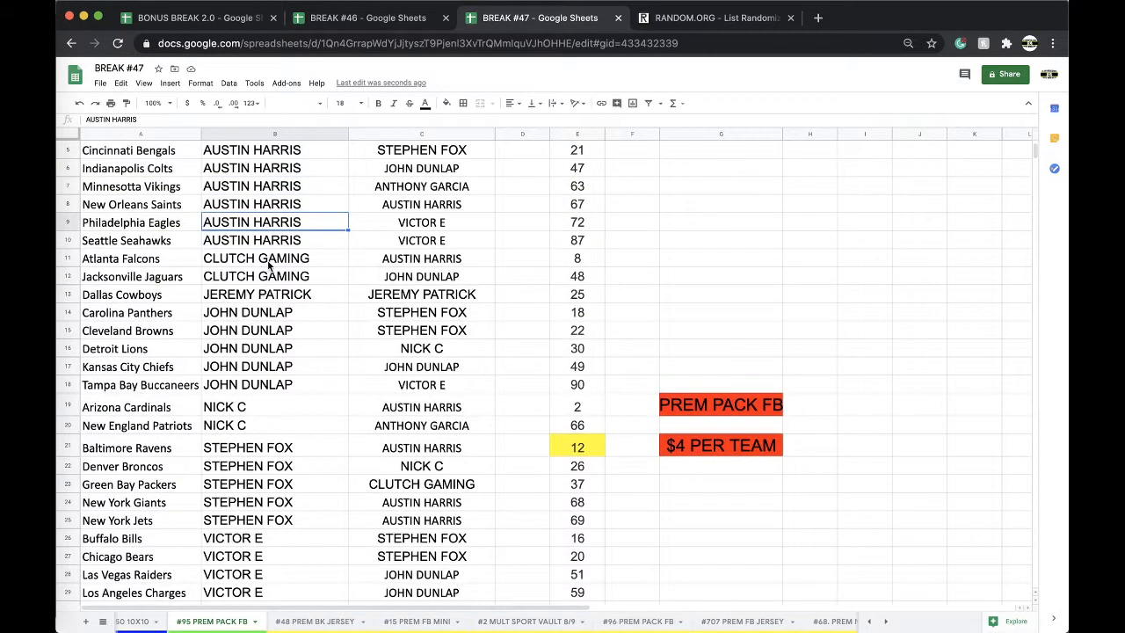
{"action": "scroll", "scroll_direction": "down", "scroll_amount": 3}
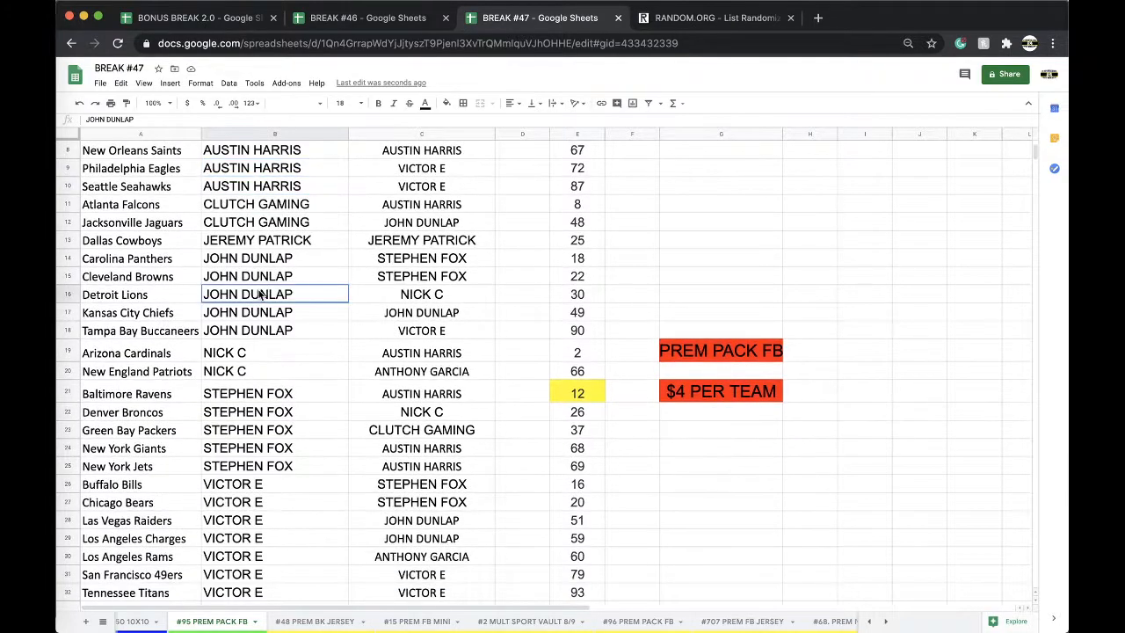
{"action": "scroll", "scroll_direction": "down", "scroll_amount": 3}
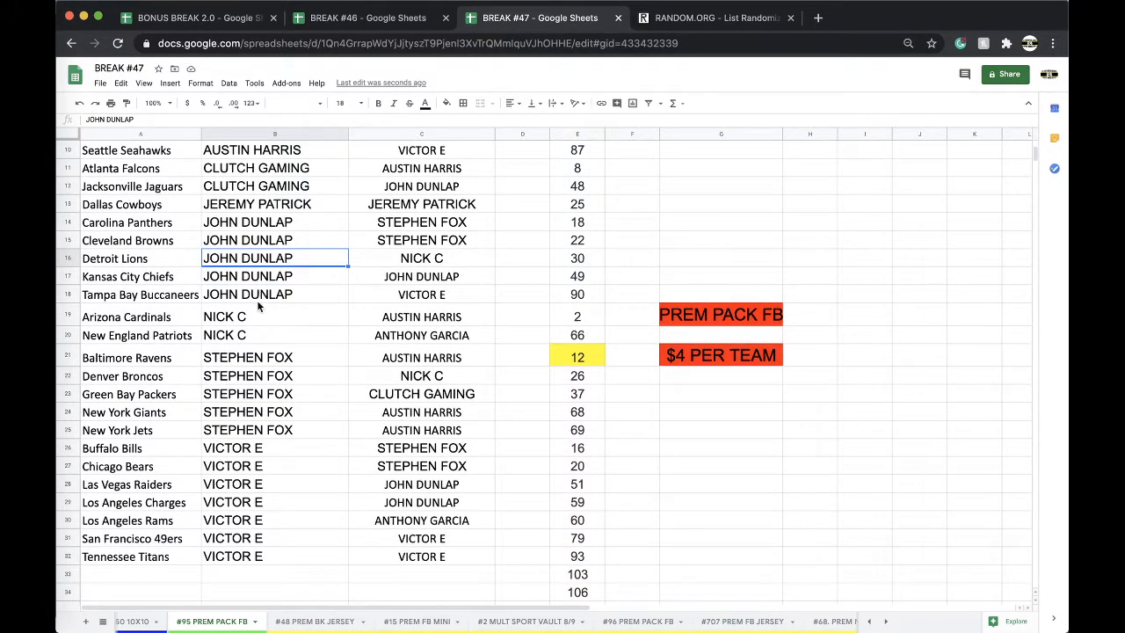
{"action": "scroll", "scroll_direction": "down", "scroll_amount": 3}
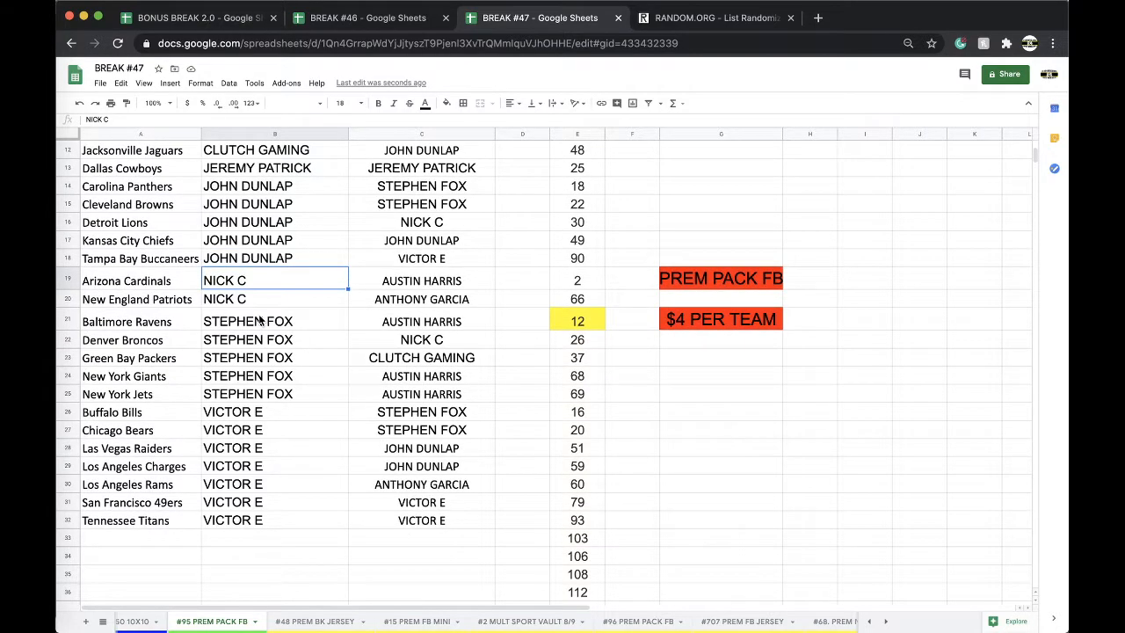
{"action": "mouse_move", "coordinate": [292, 369]}
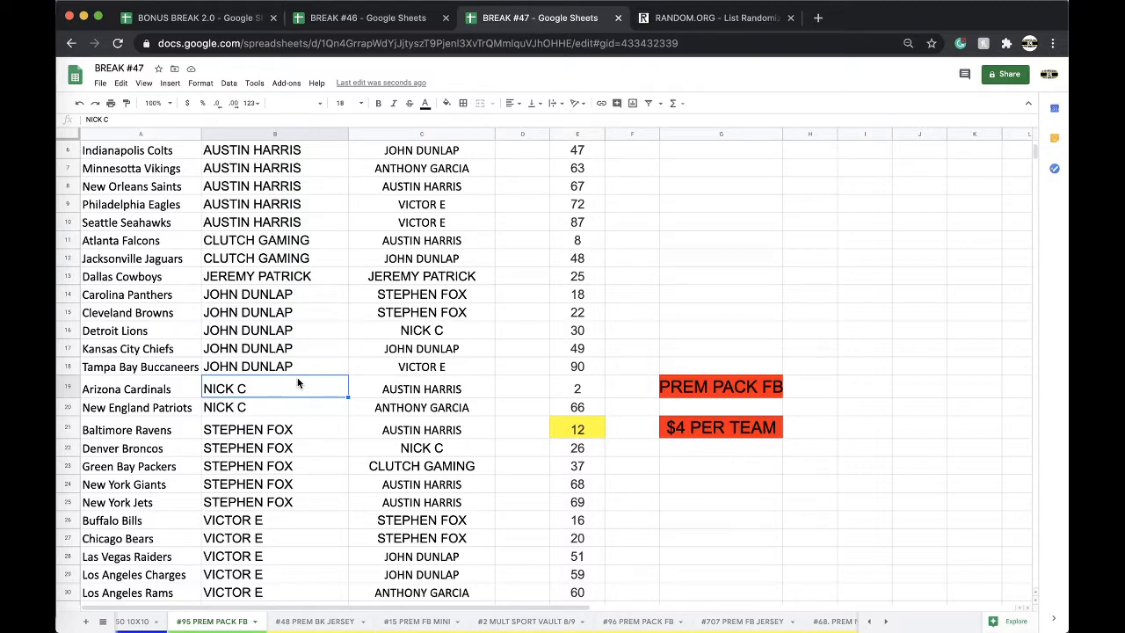
{"action": "mouse_move", "coordinate": [596, 278]}
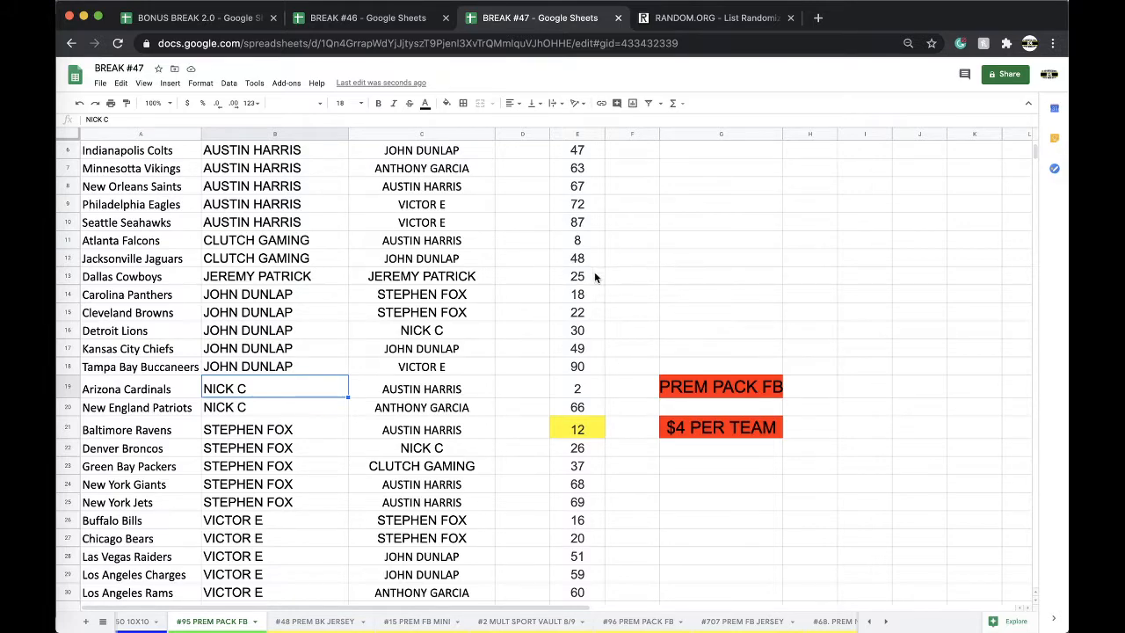
{"action": "mouse_move", "coordinate": [410, 327]}
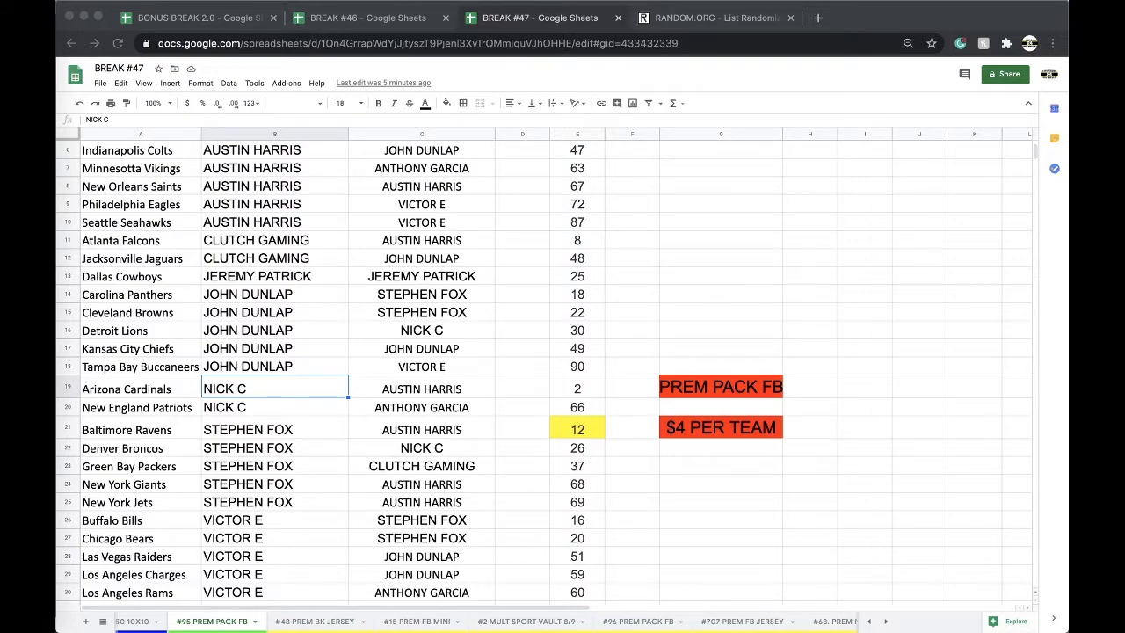
{"action": "mouse_move", "coordinate": [967, 397]}
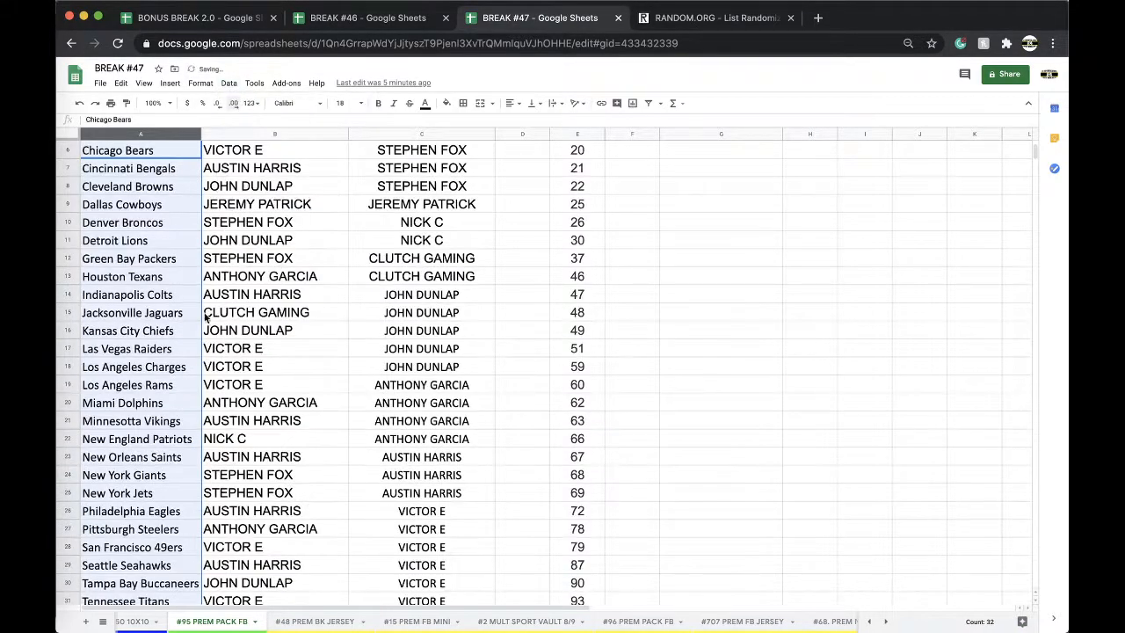
Fill the Steelers buyer cell yellow and the Cowboys buyer red, then select the Broncos buyer.
{"action": "left_click", "coordinate": [275, 529]}
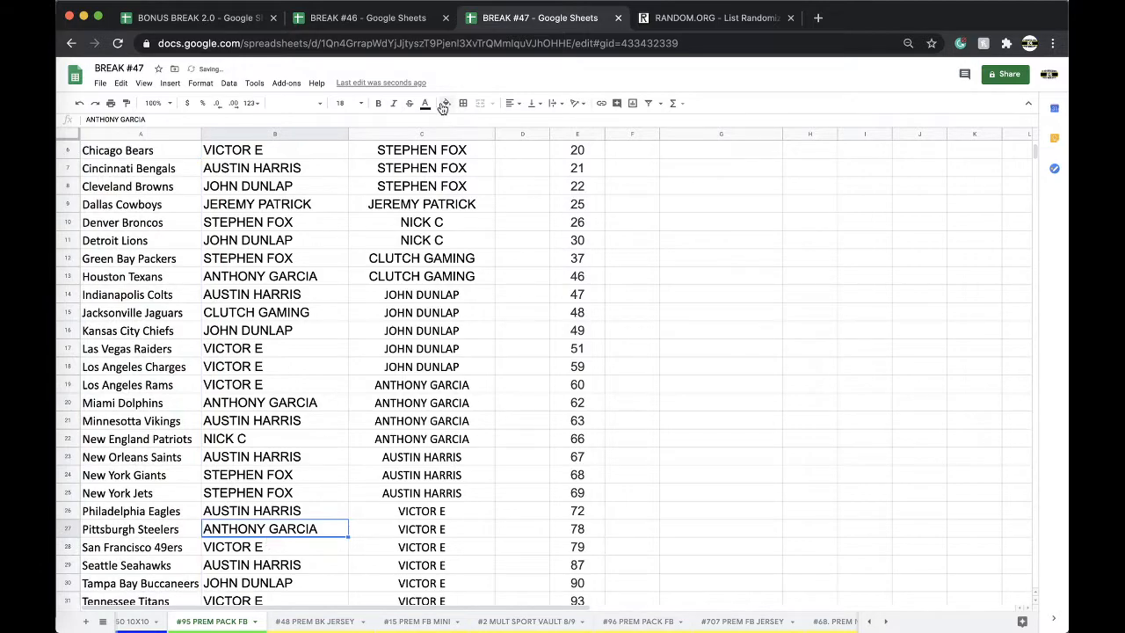
{"action": "left_click", "coordinate": [445, 103]}
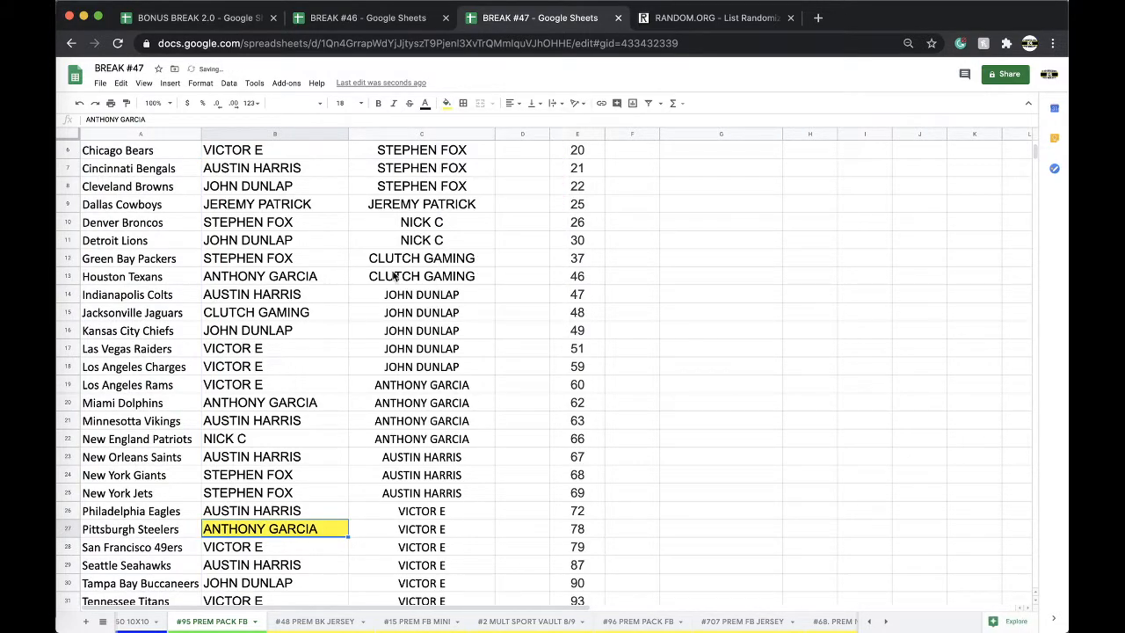
{"action": "left_click", "coordinate": [257, 204]}
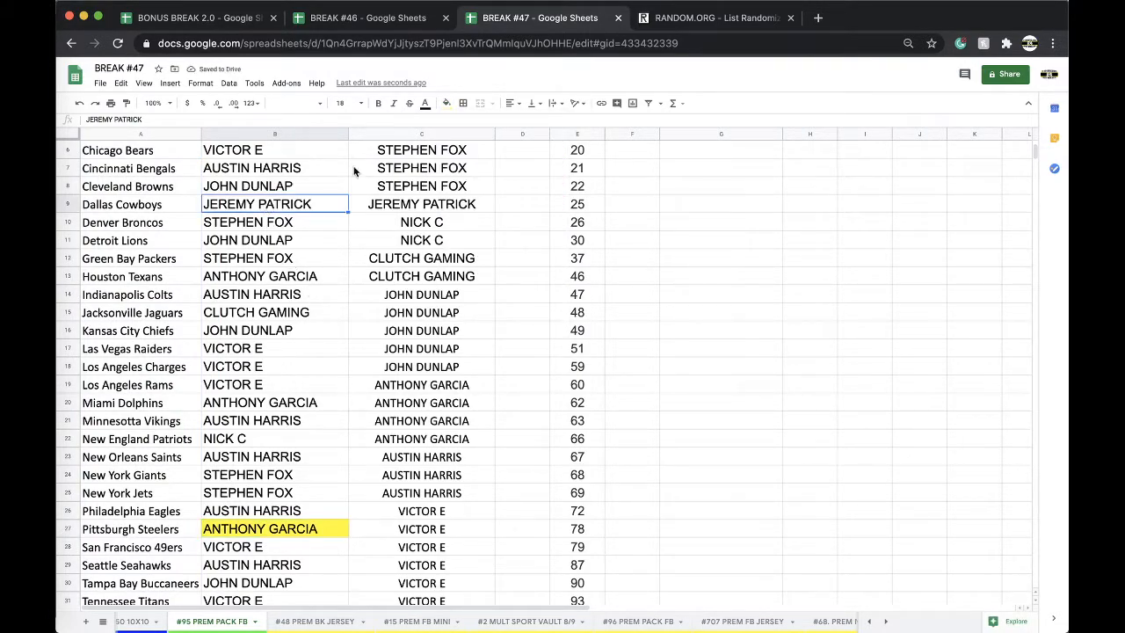
{"action": "left_click", "coordinate": [446, 103]}
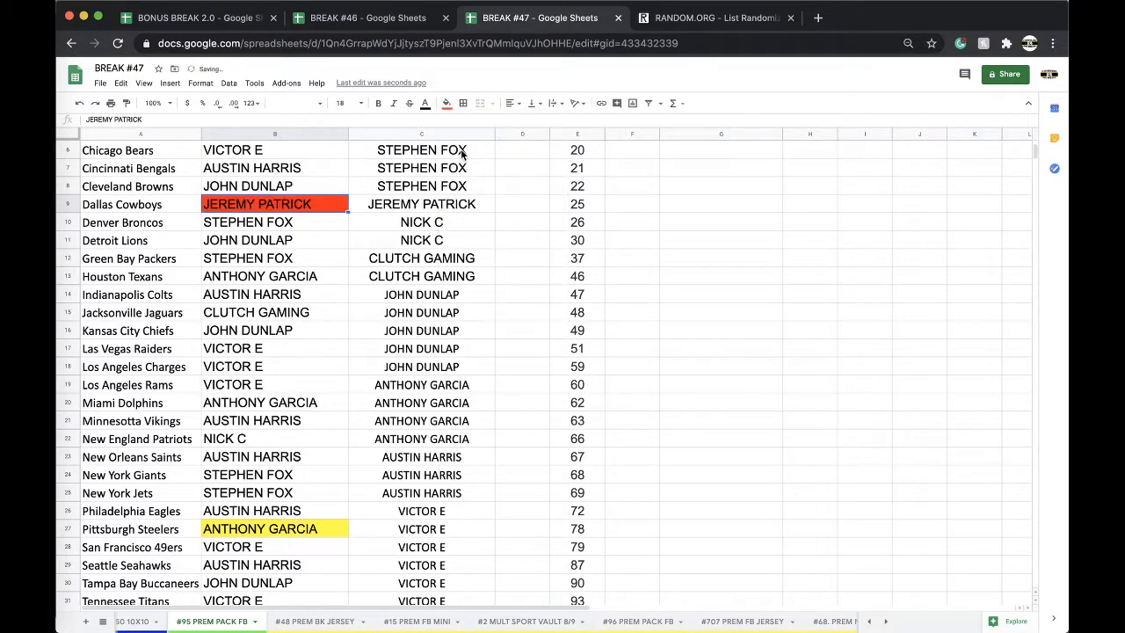
{"action": "left_click", "coordinate": [247, 221]}
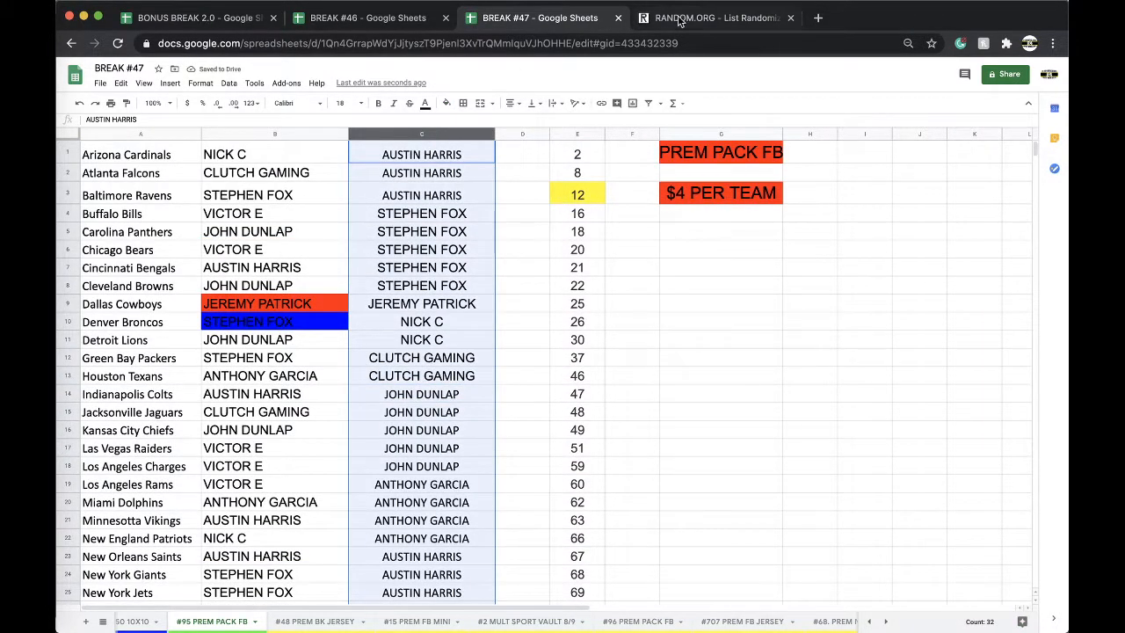
Reshuffle the 32 buyer names on RANDOM.ORG up to five randomizations, then return to Sheets.
{"action": "left_click", "coordinate": [712, 17]}
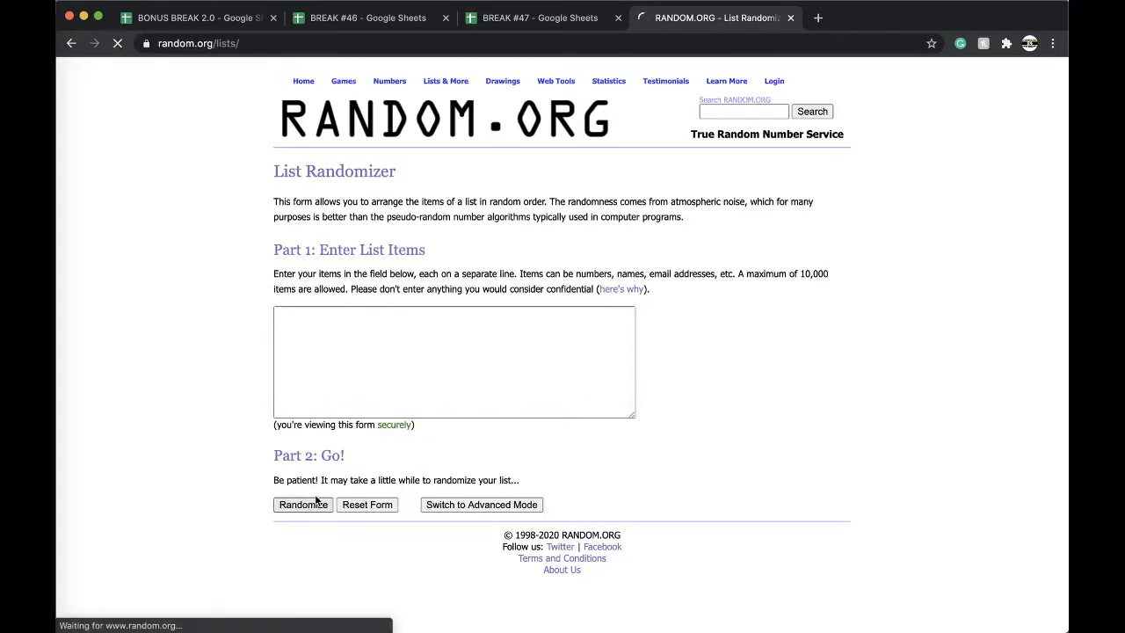
{"action": "left_click", "coordinate": [303, 504]}
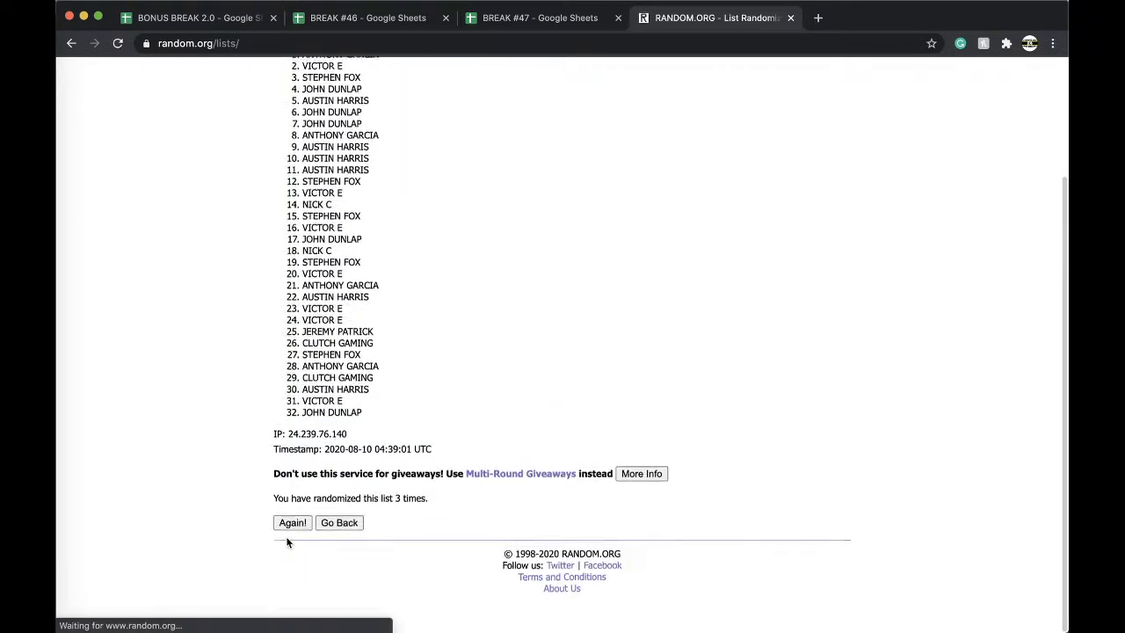
{"action": "left_click", "coordinate": [292, 523]}
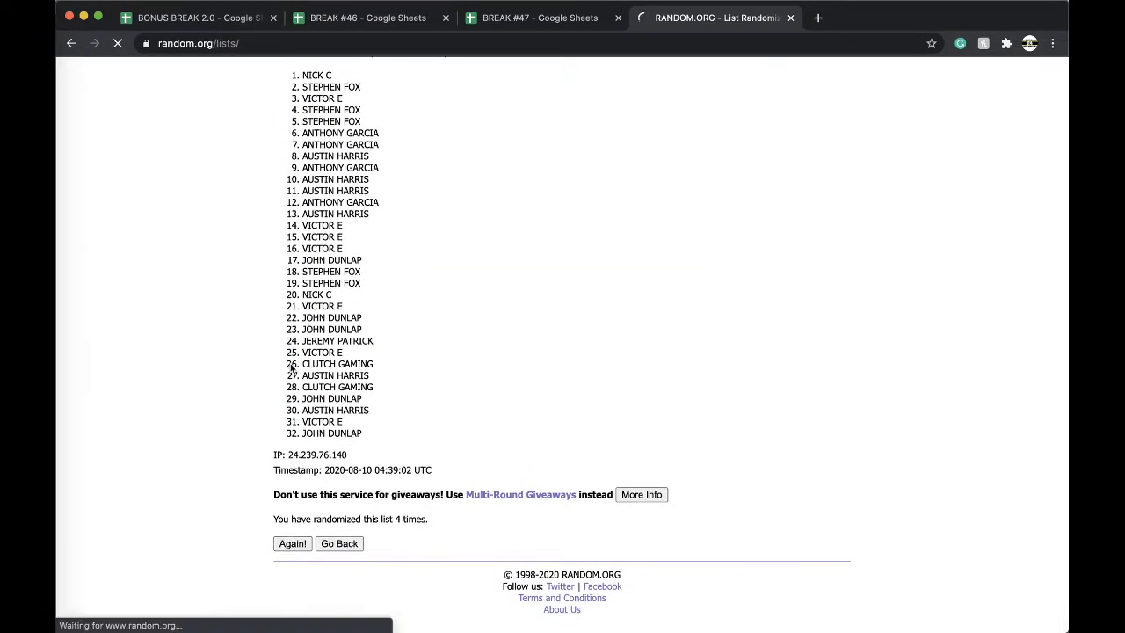
{"action": "left_click", "coordinate": [291, 544]}
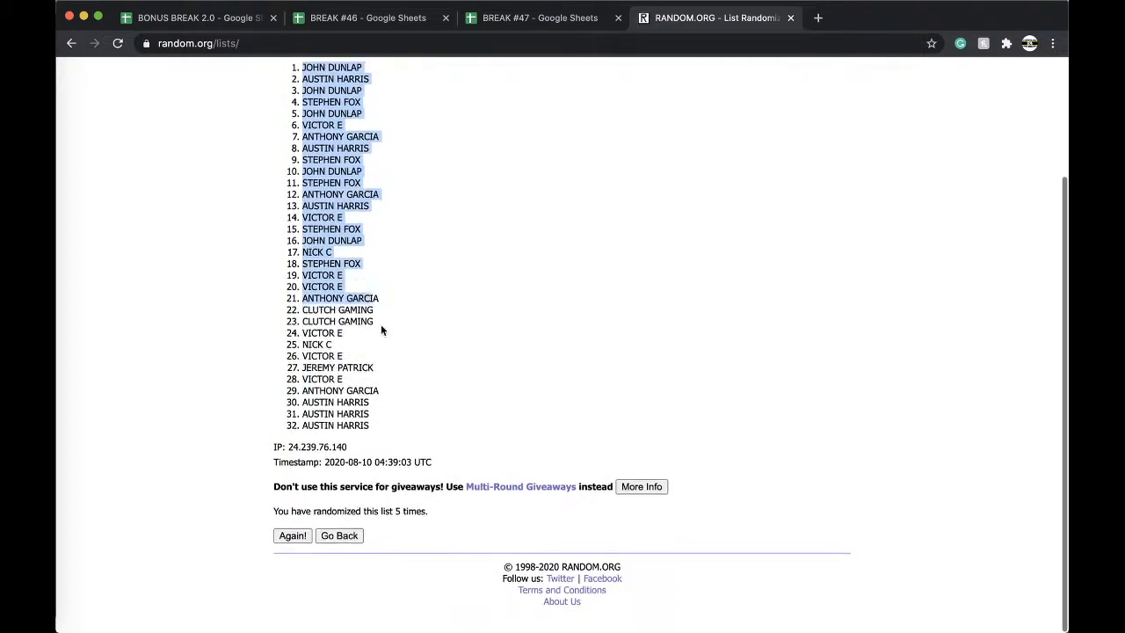
{"action": "scroll", "scroll_direction": "up", "scroll_amount": 3}
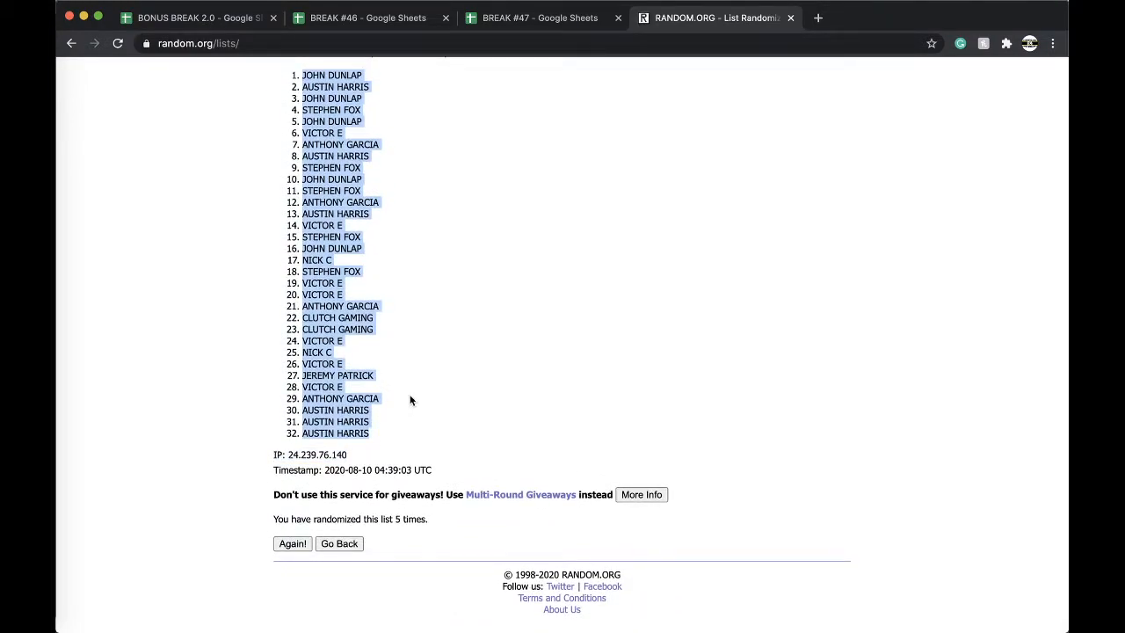
{"action": "scroll", "scroll_direction": "up", "scroll_amount": 3}
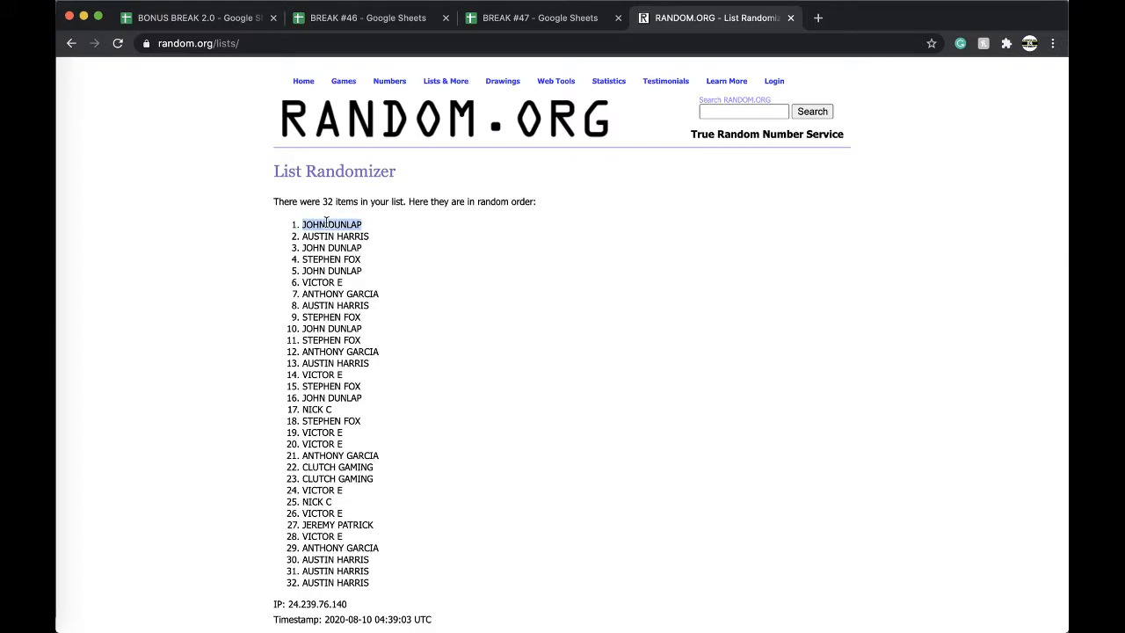
{"action": "left_click", "coordinate": [538, 17]}
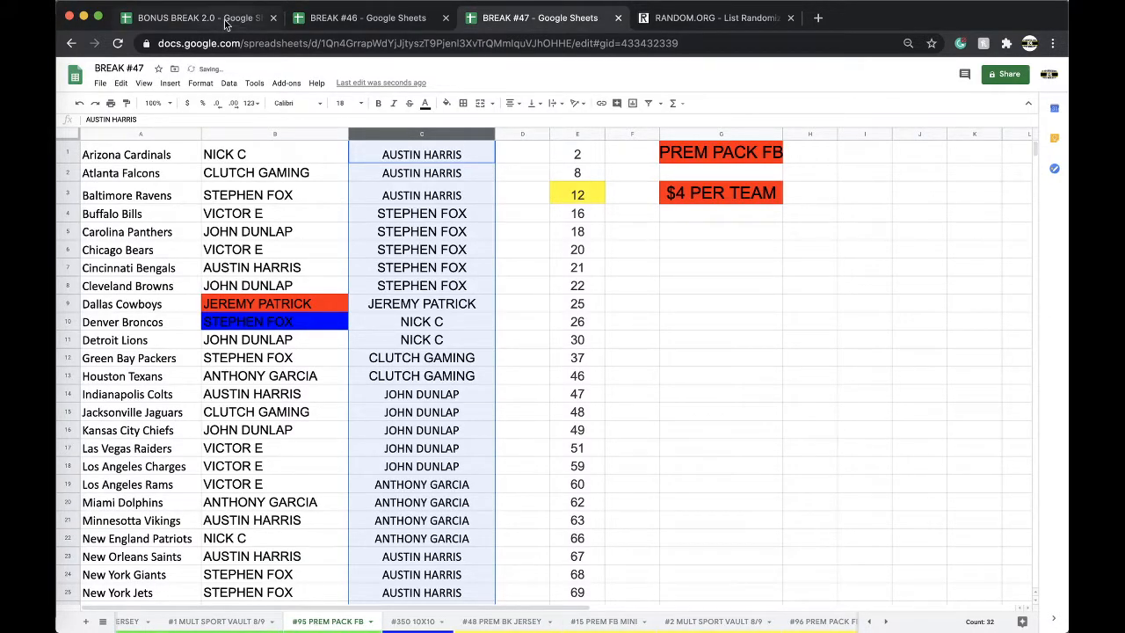
Paste the free-spot winner beside Tampa Bay Buccaneers on BONUS BREAK 2.0, labelled #95 PREM PACK FB.
{"action": "left_click", "coordinate": [185, 17]}
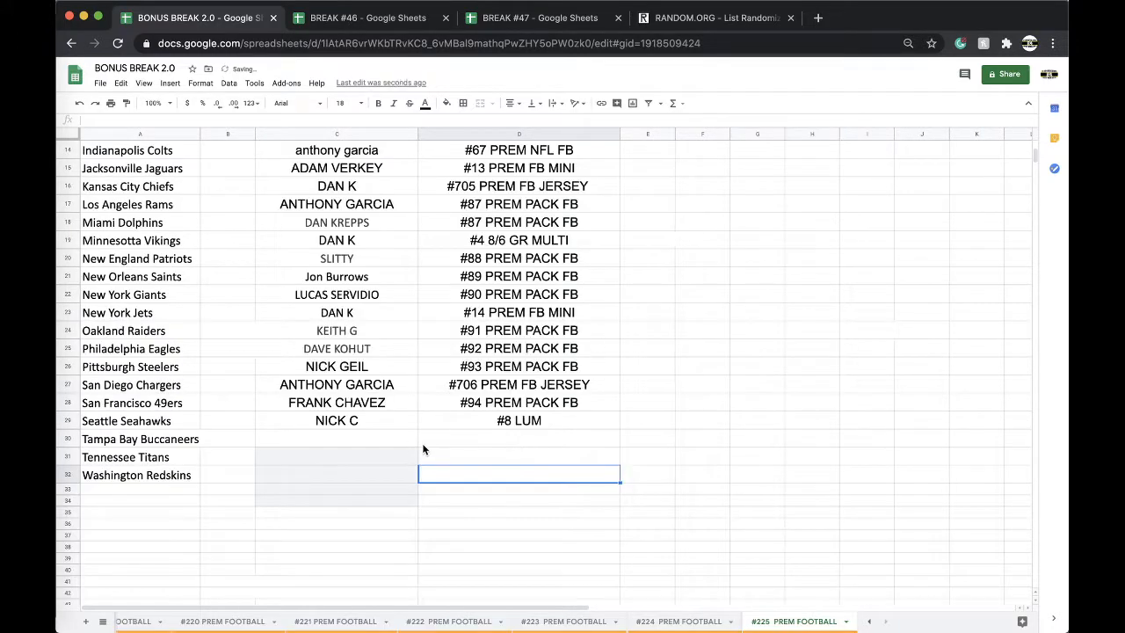
{"action": "key", "text": "ctrl+v"}
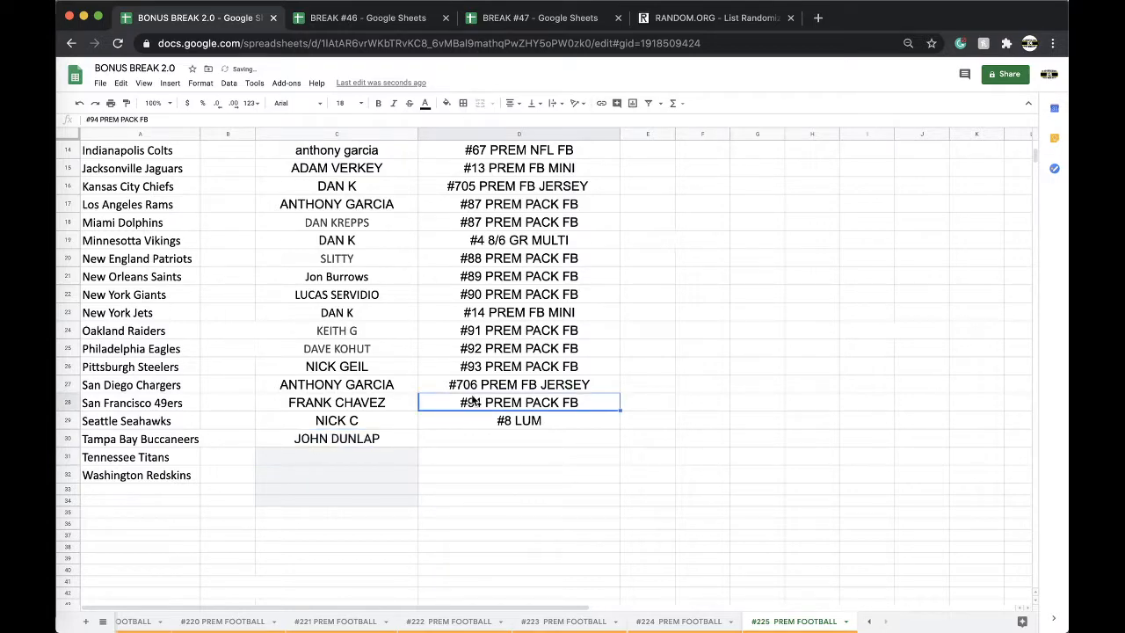
{"action": "left_click", "coordinate": [518, 439]}
{"action": "type", "text": "#95 PREM PACK FB"}
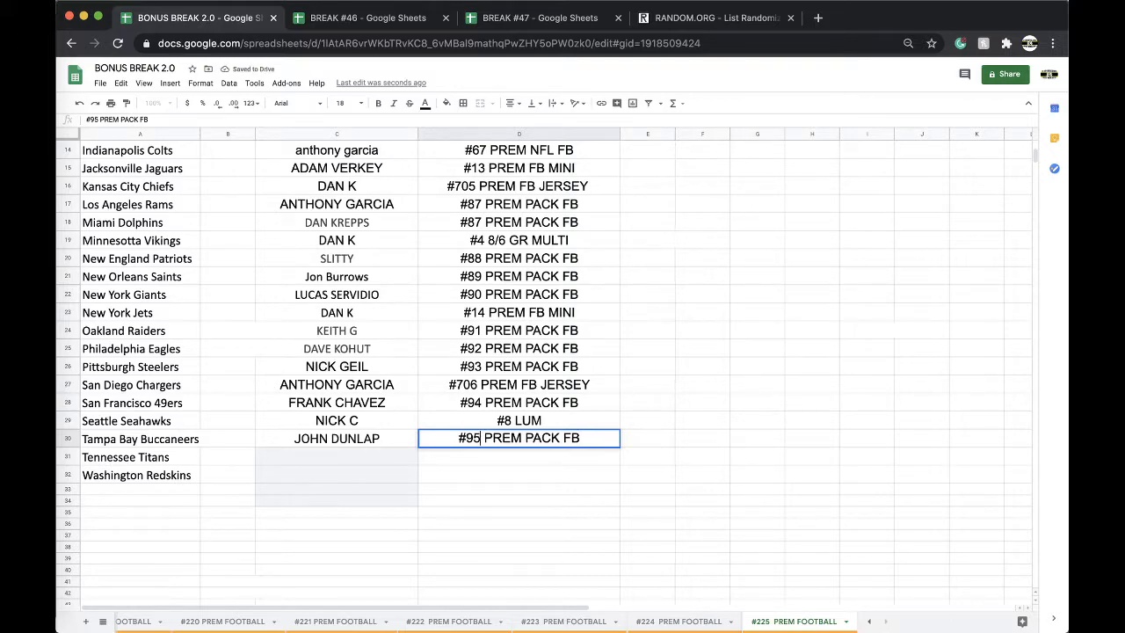
{"action": "left_click", "coordinate": [536, 18]}
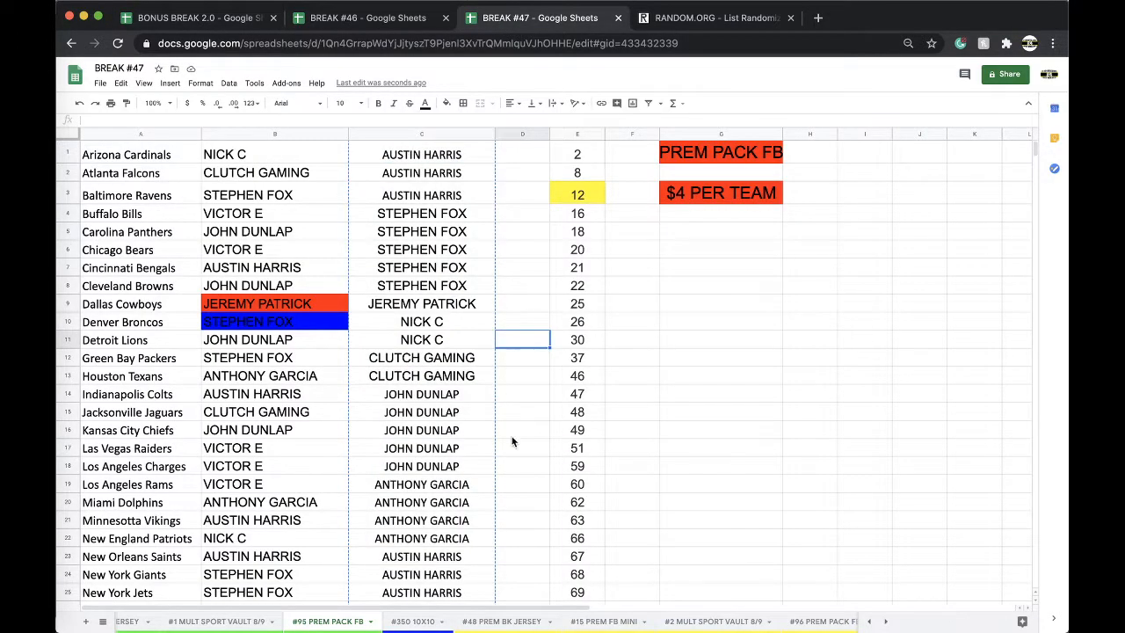
{"action": "mouse_move", "coordinate": [569, 552]}
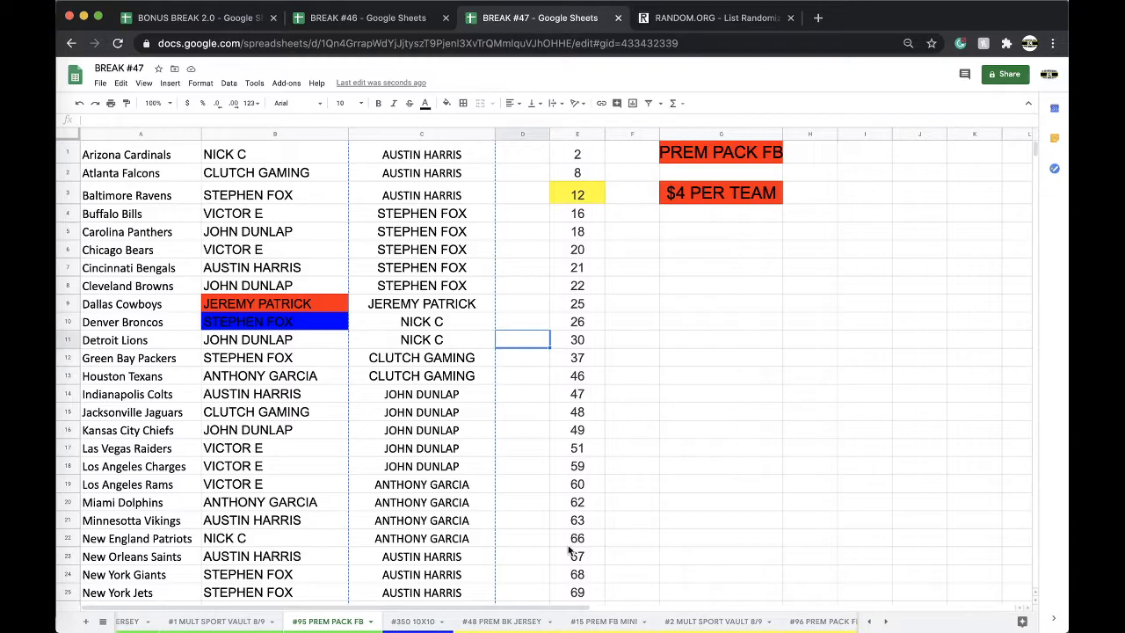